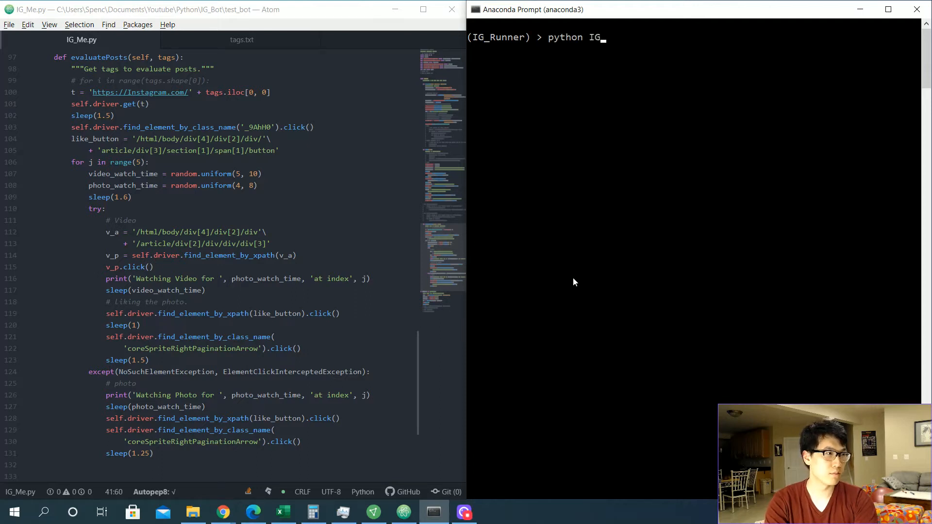
type("_Me.py")
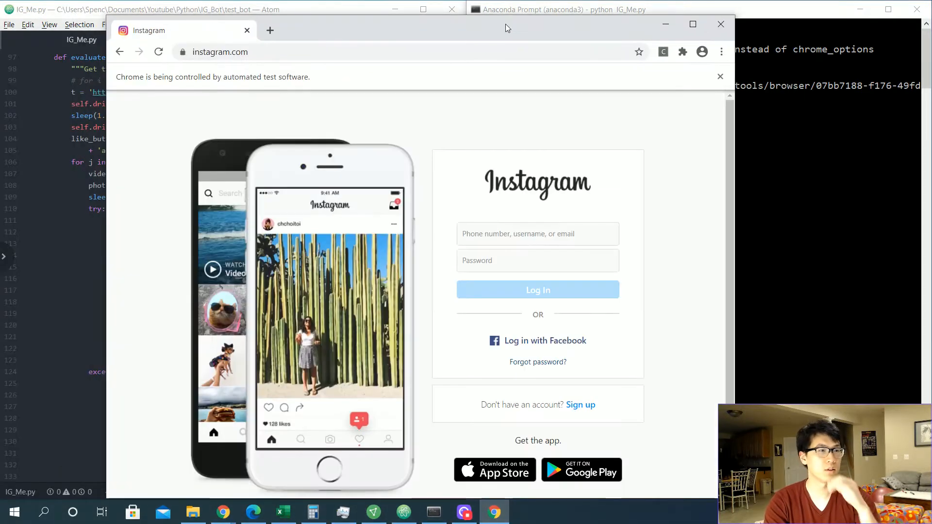
type("alxchng11")
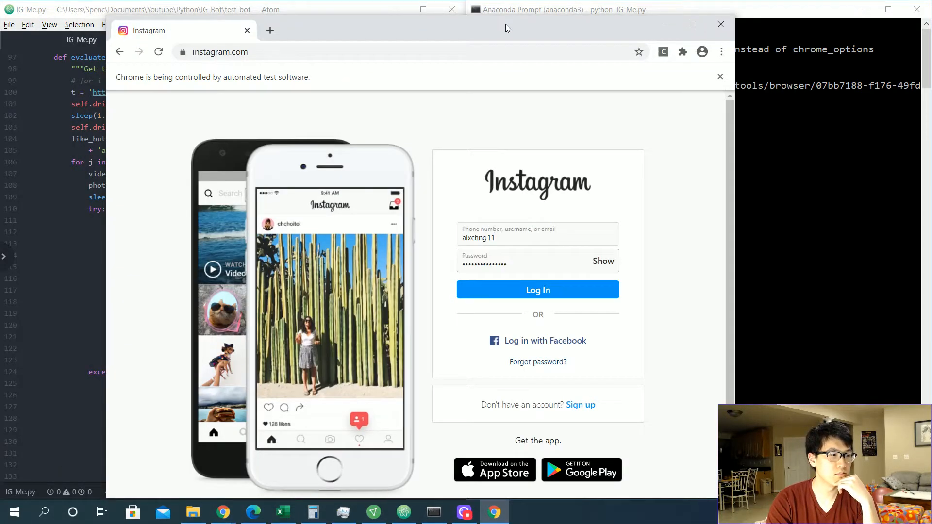
left_click(538, 289)
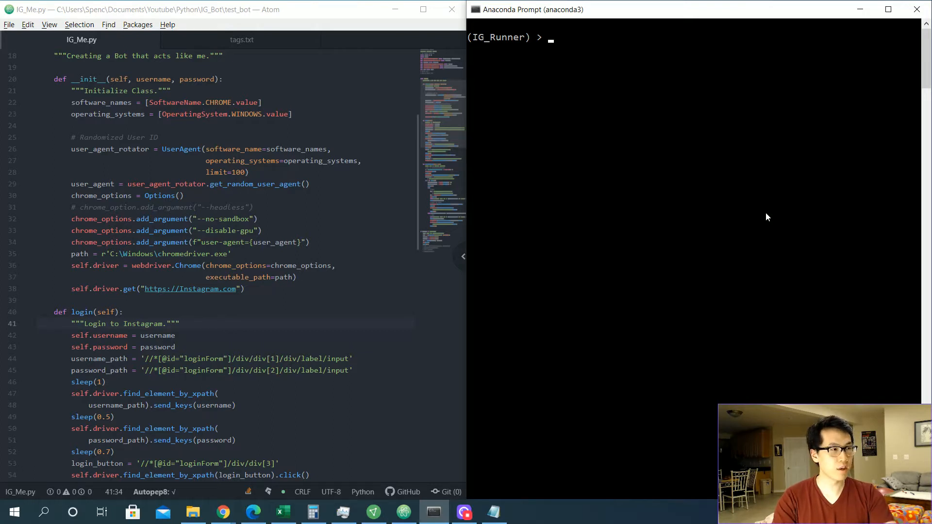
Rerun python -i IG_Me.py, submit the login again and dismiss the notifications prompt.
type("python")
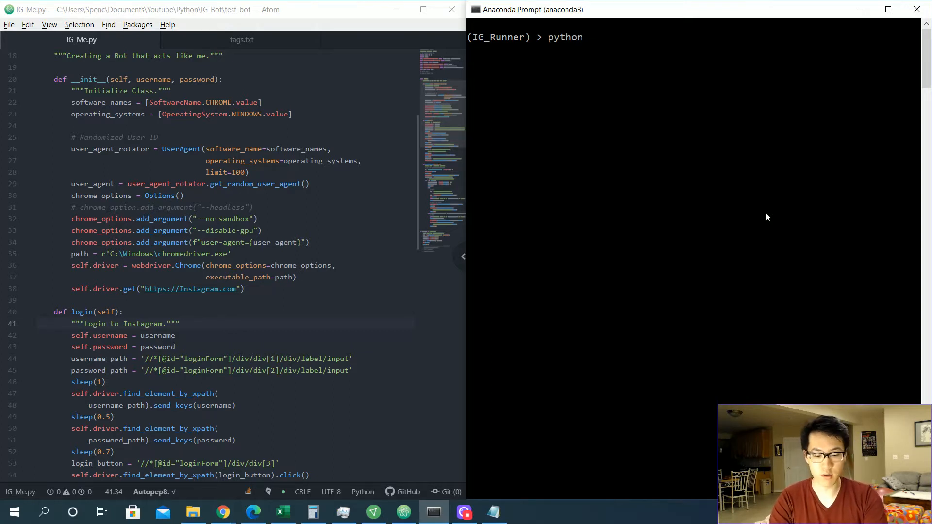
type("-i")
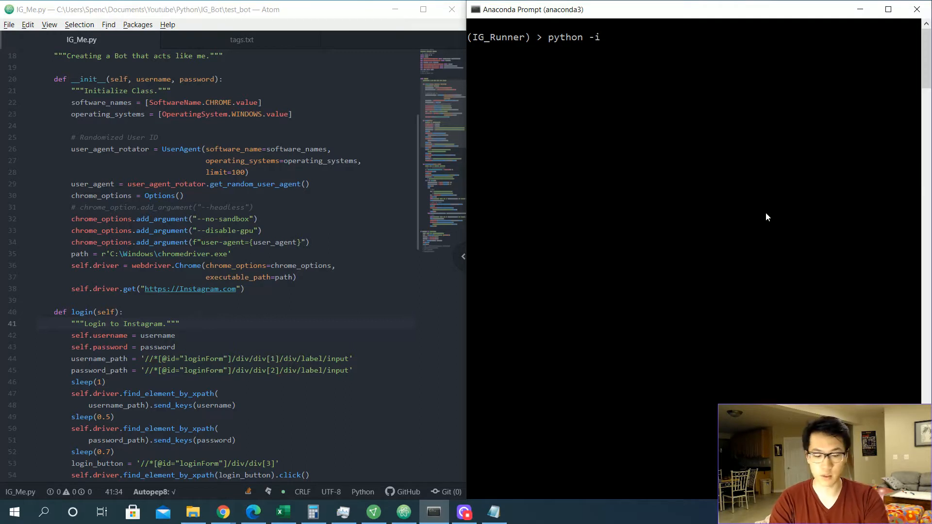
type("IG_Me.py")
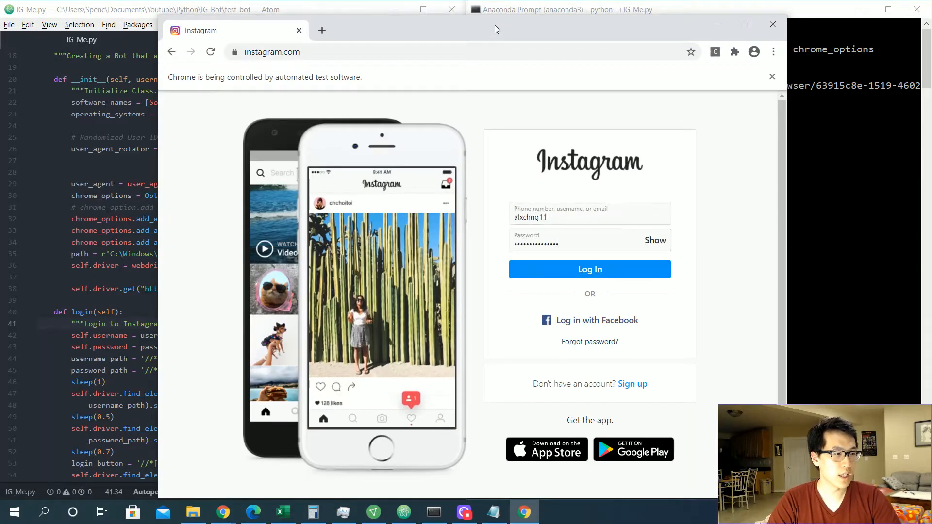
left_click(590, 269)
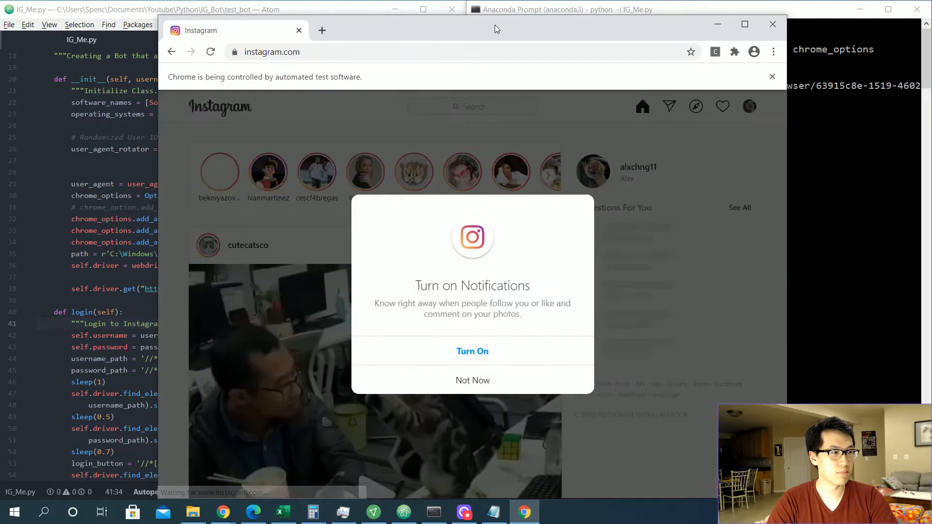
left_click(472, 381)
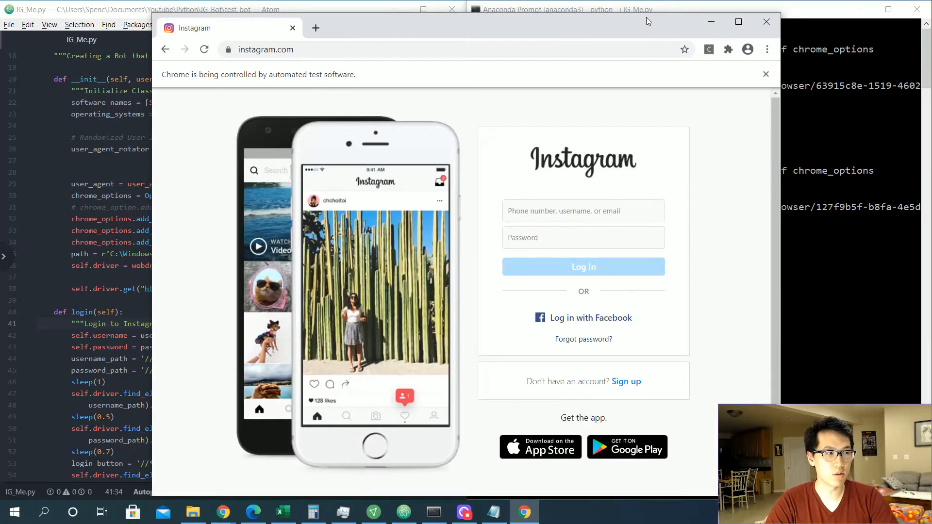
Log in once more and request the security code on the Suspicious Login Attempt page.
left_click(584, 266)
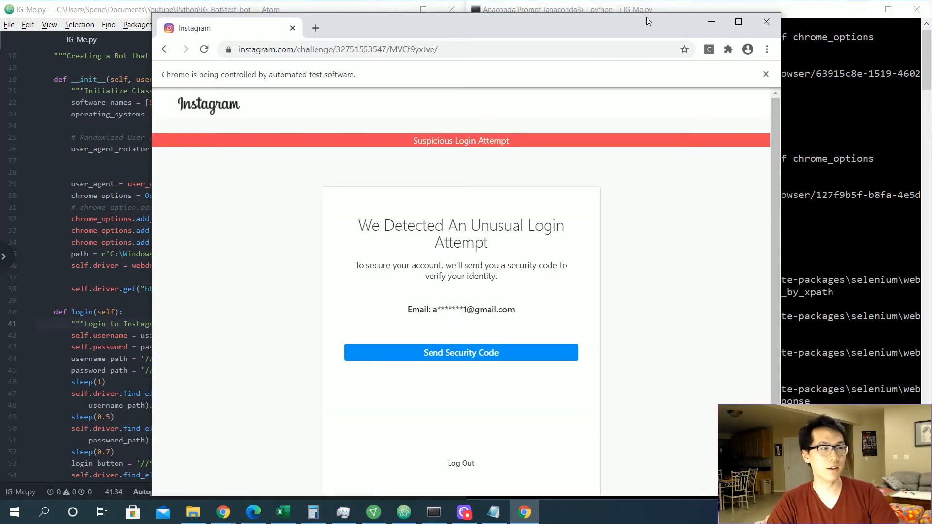
mouse_move(474, 364)
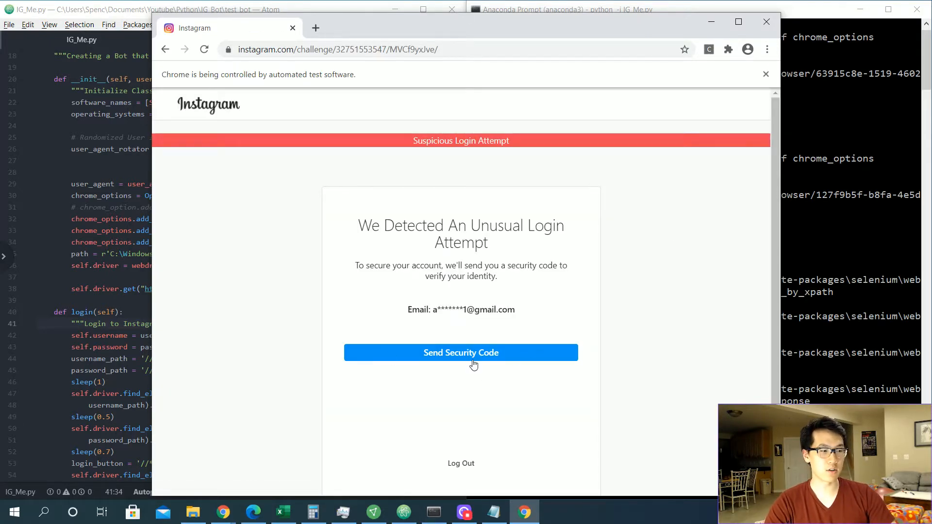
left_click(460, 353)
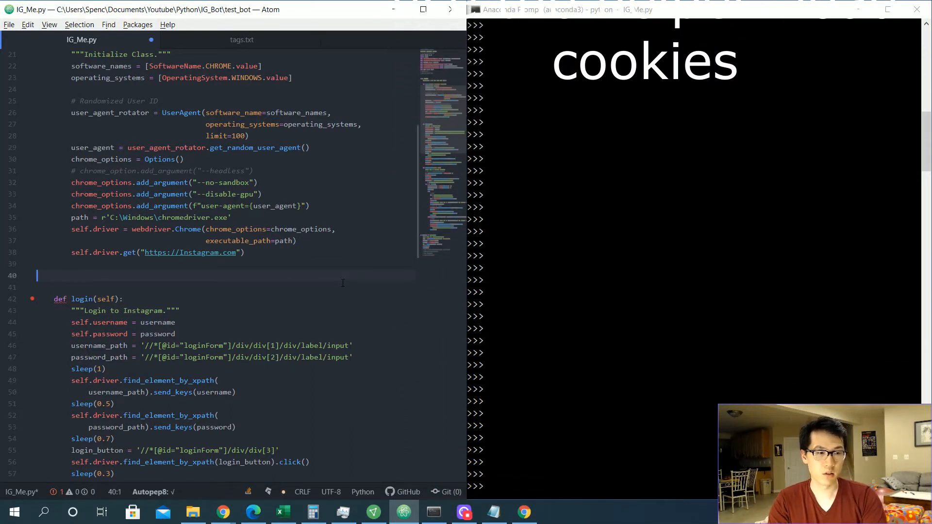
Define a save_cookie(self) method above login.
type("def l")
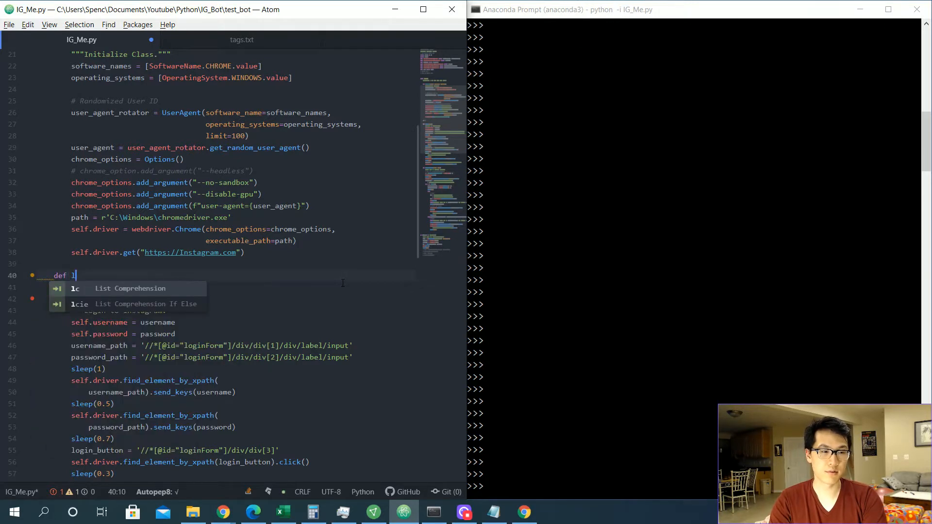
type("save_cookie")
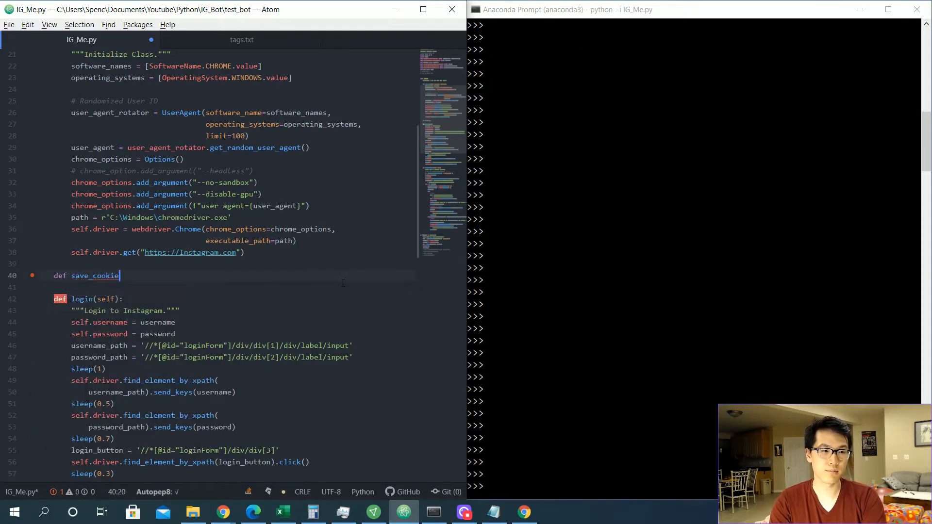
type("(self")
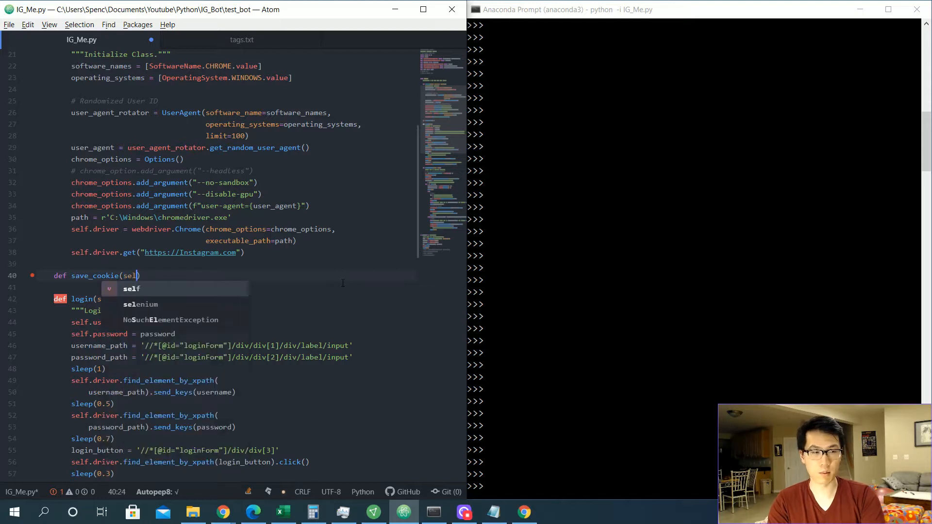
type(")")
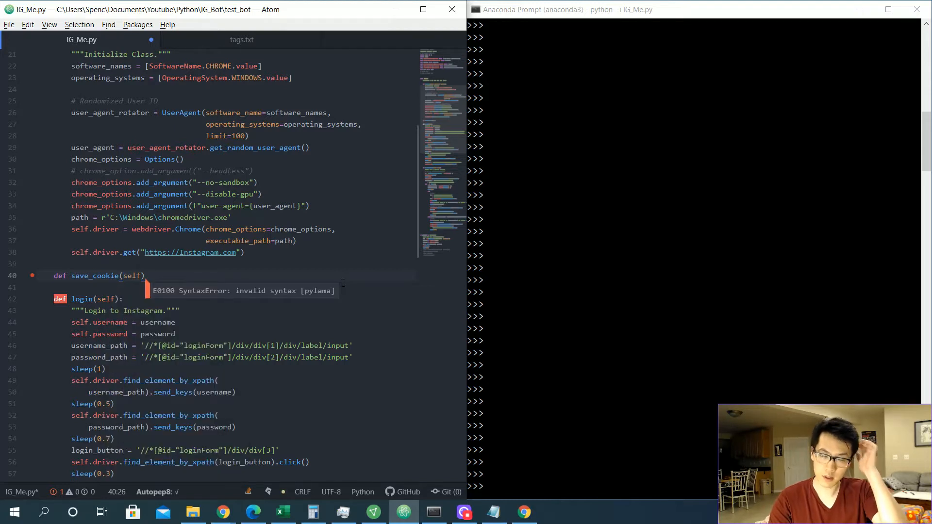
type(":")
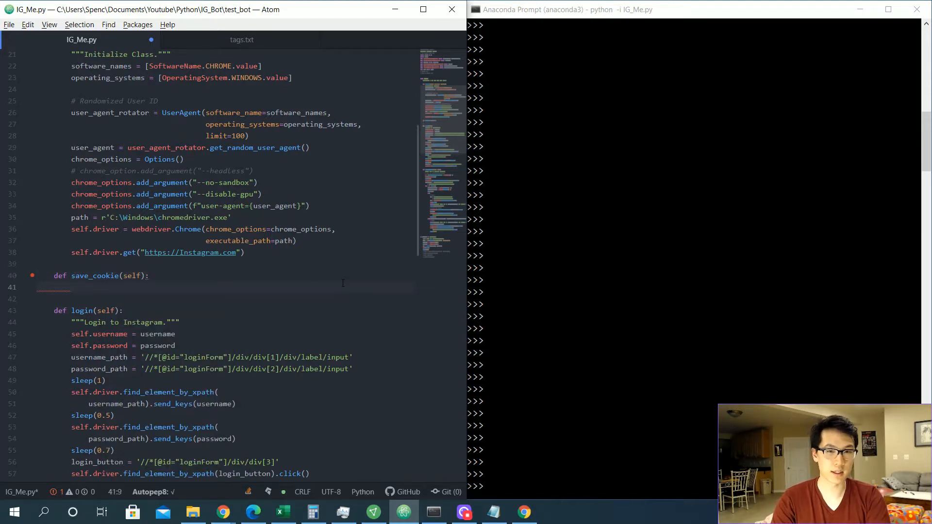
Write json.dump(self.driver.get_cookies(), open("cookies.json", 'w')) as its body.
type("json")
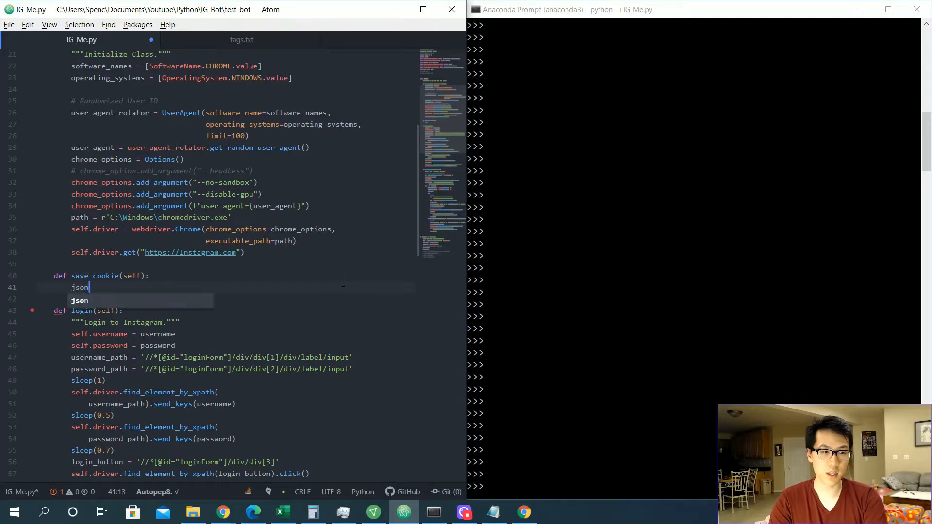
type(".dump")
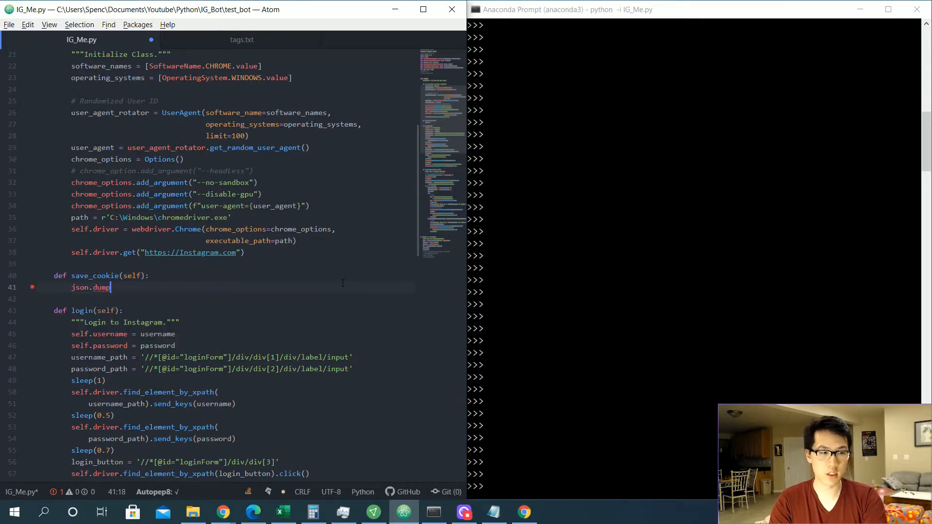
type("(self.driver.get_cookies(),")
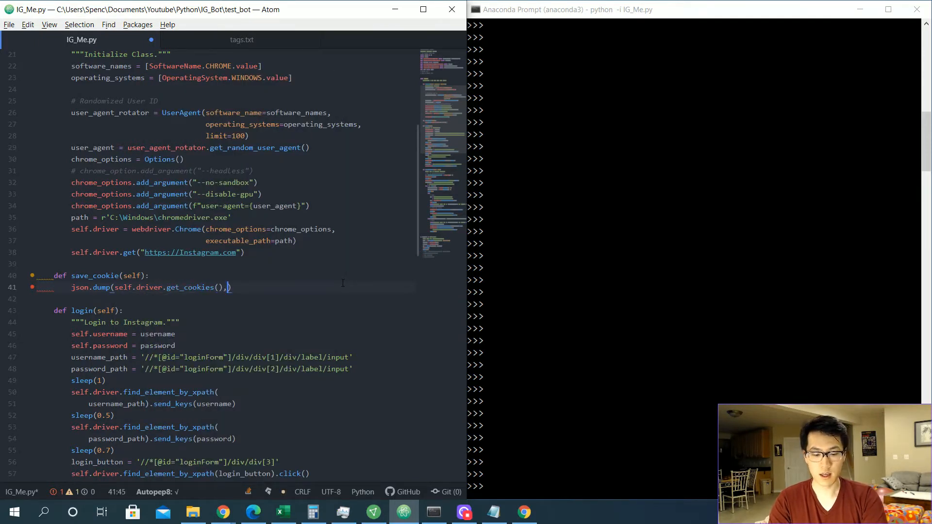
type("open(\"")
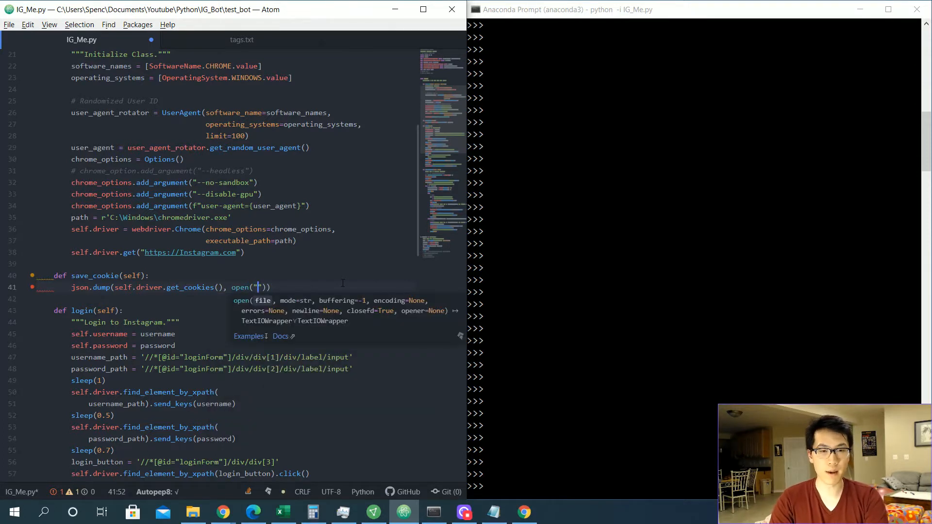
type("cookies.")
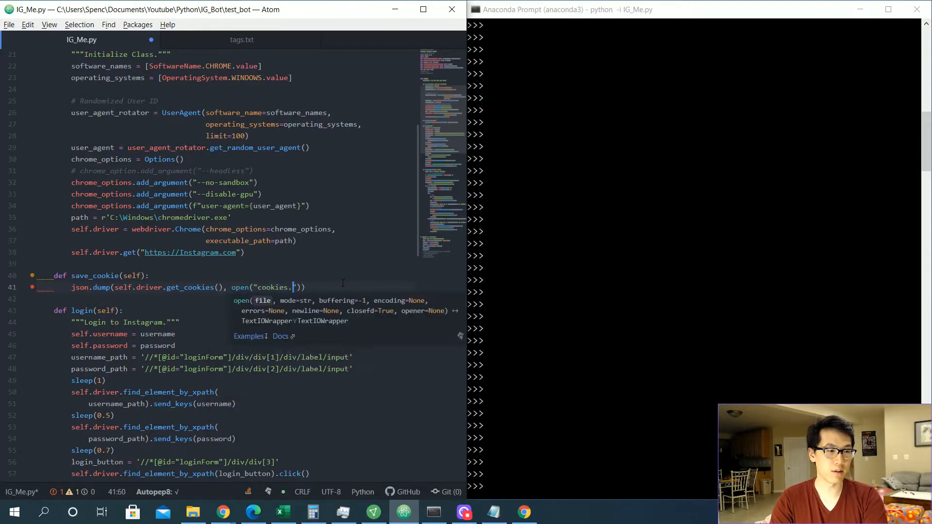
type("json")
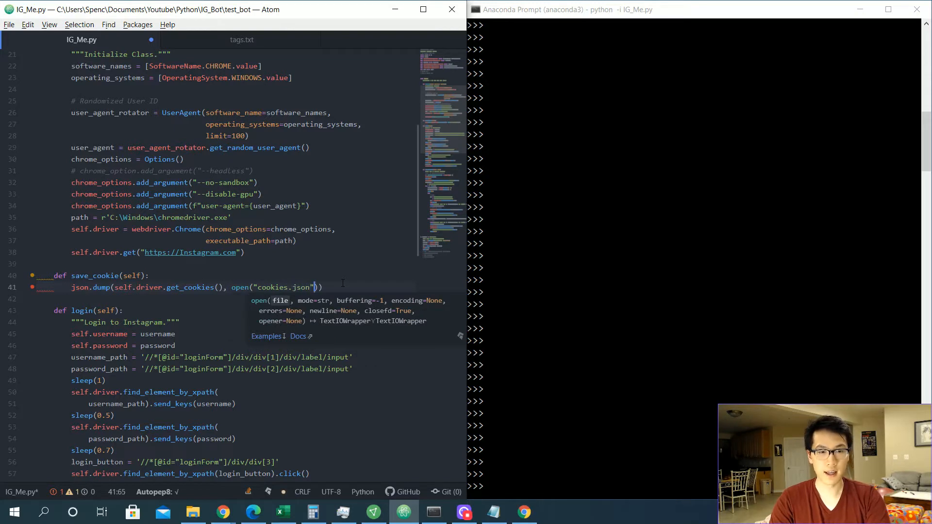
type(", 'w'")
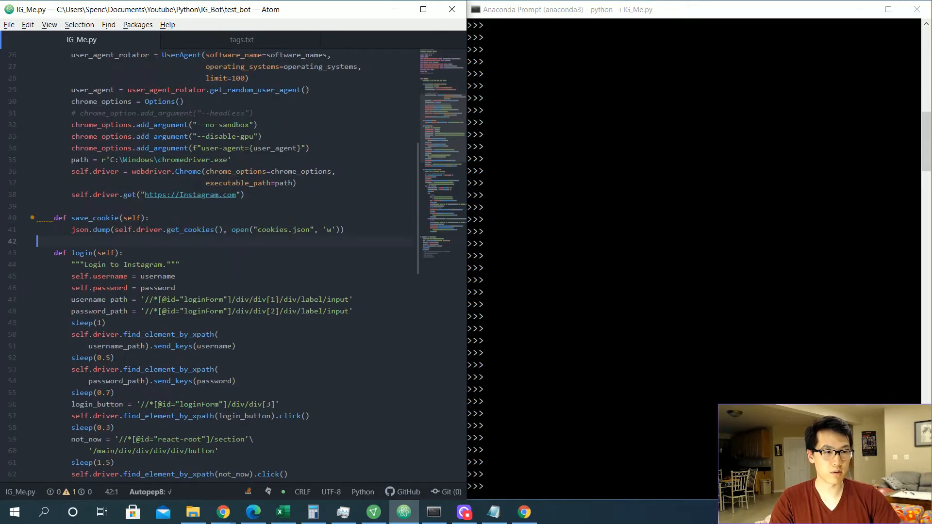
Add a "Save cookie" docstring to save_cookie.
type("\"\"\"s\"\"")
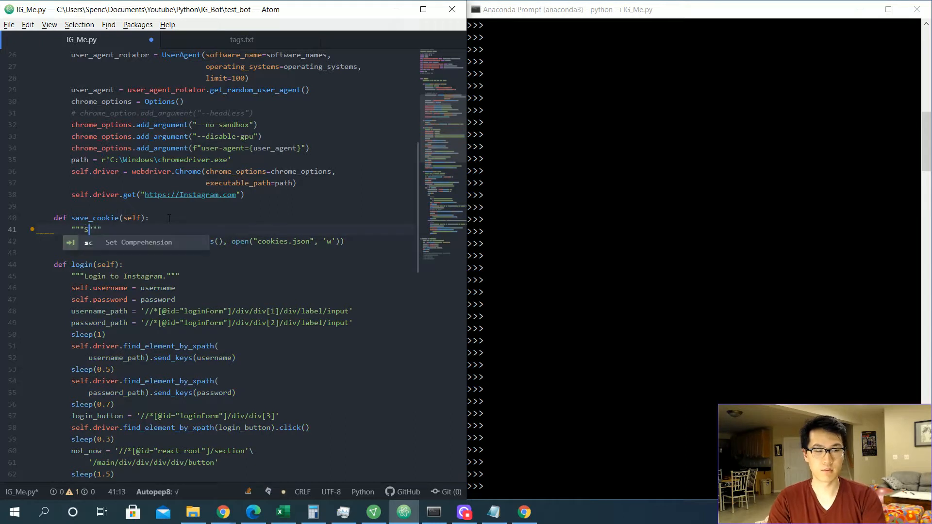
type("ave cookie")
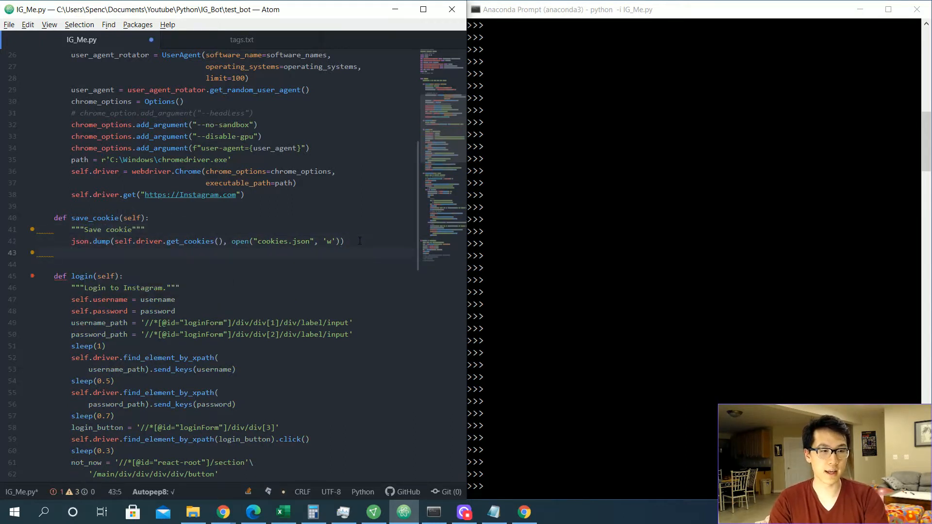
Define load_cookie(self) and begin its body with `cookie = self.`.
type("def lo")
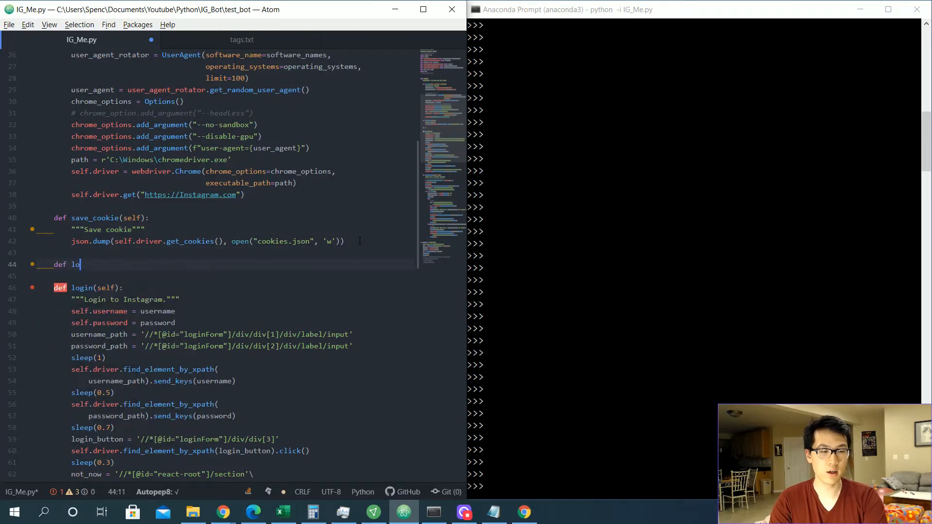
type("ad_")
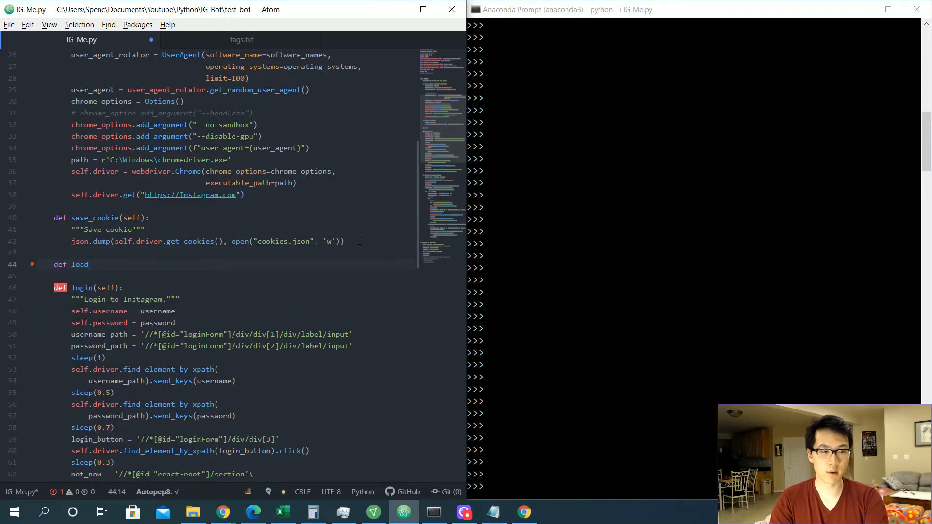
type("cookie(self):")
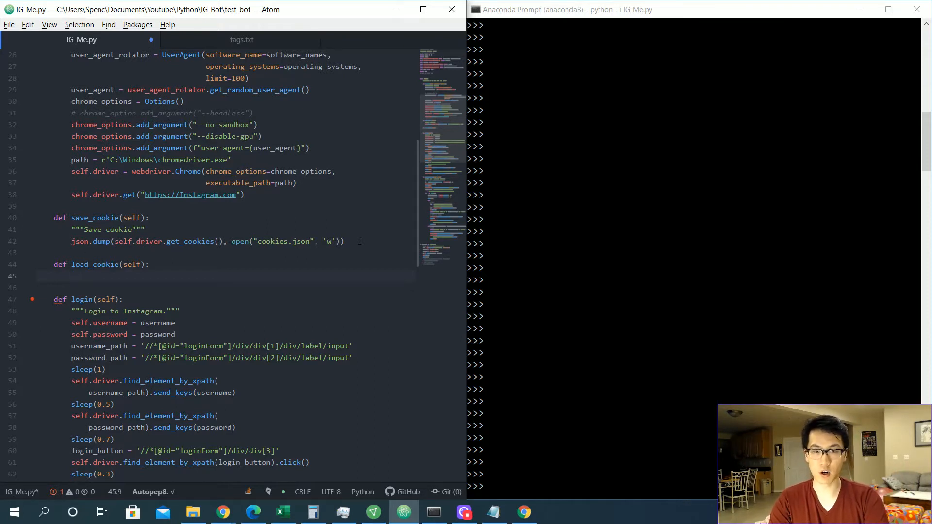
type("cookie = self")
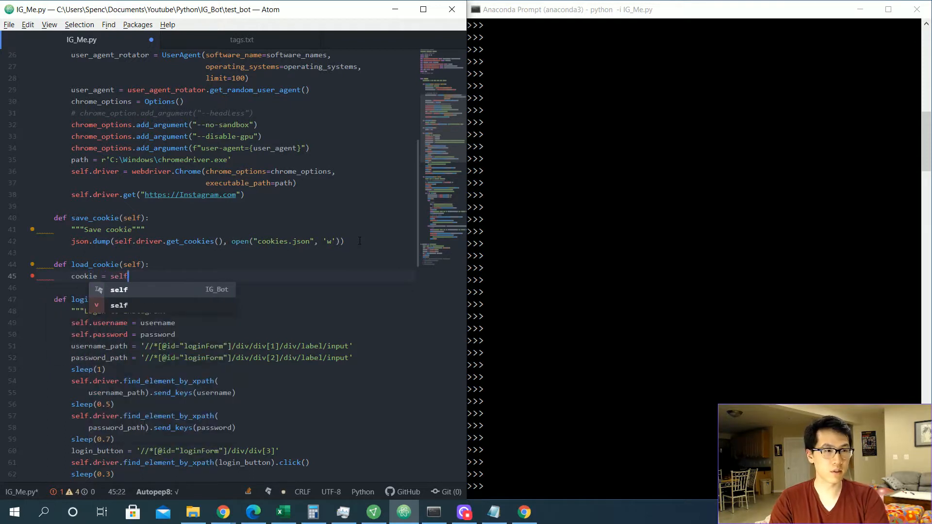
type(".")
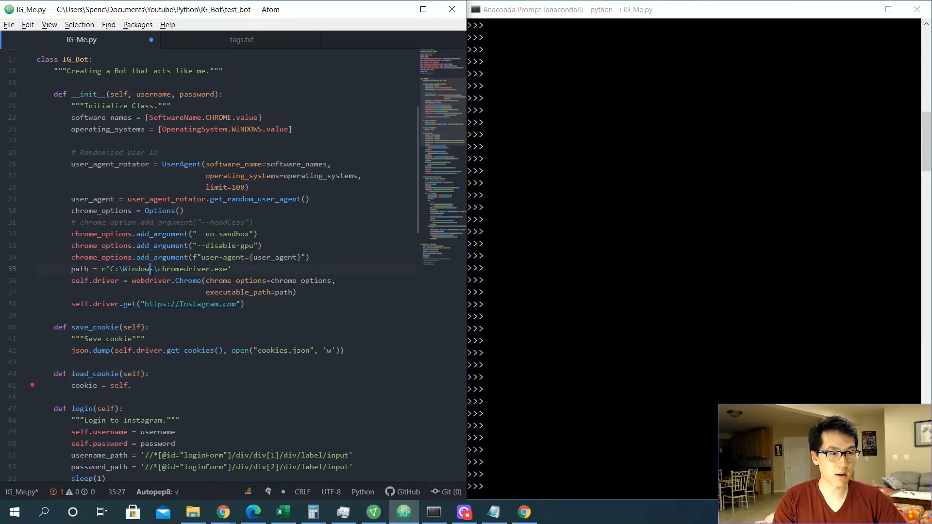
key("Enter")
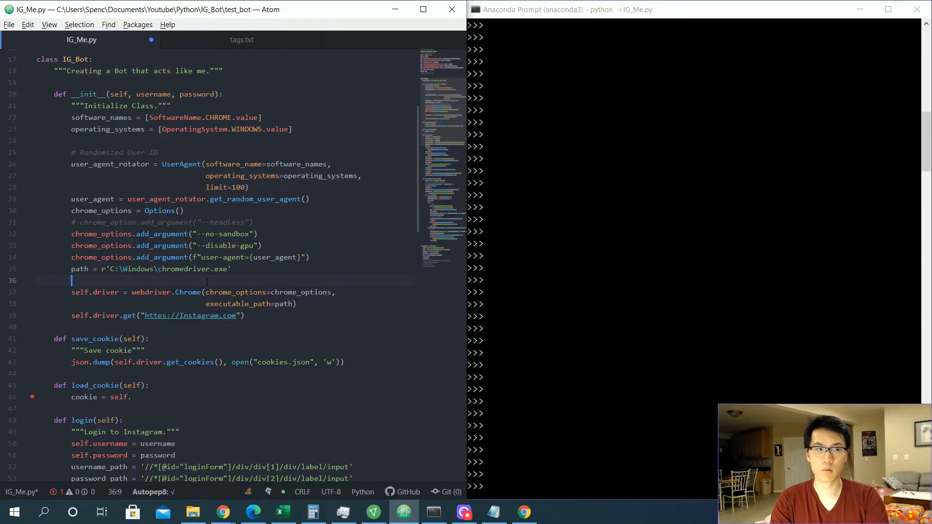
type("cookies")
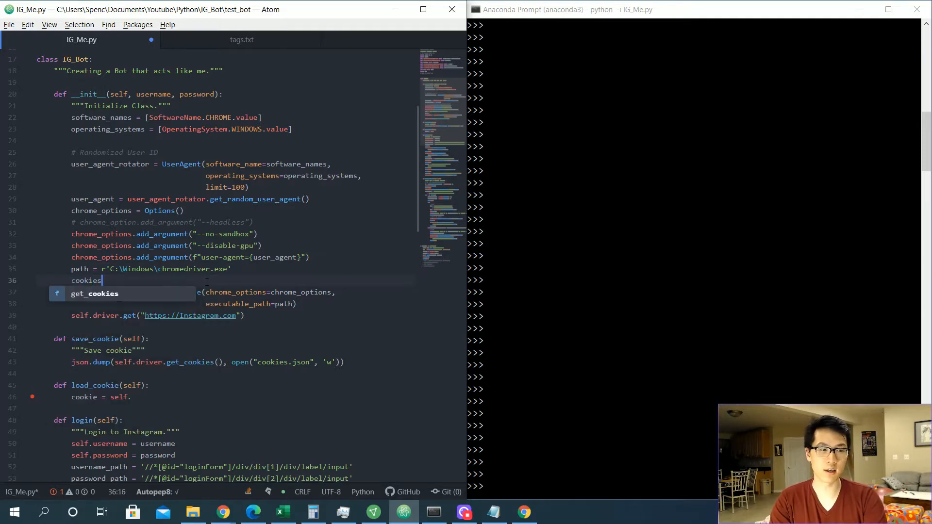
type("_file_path")
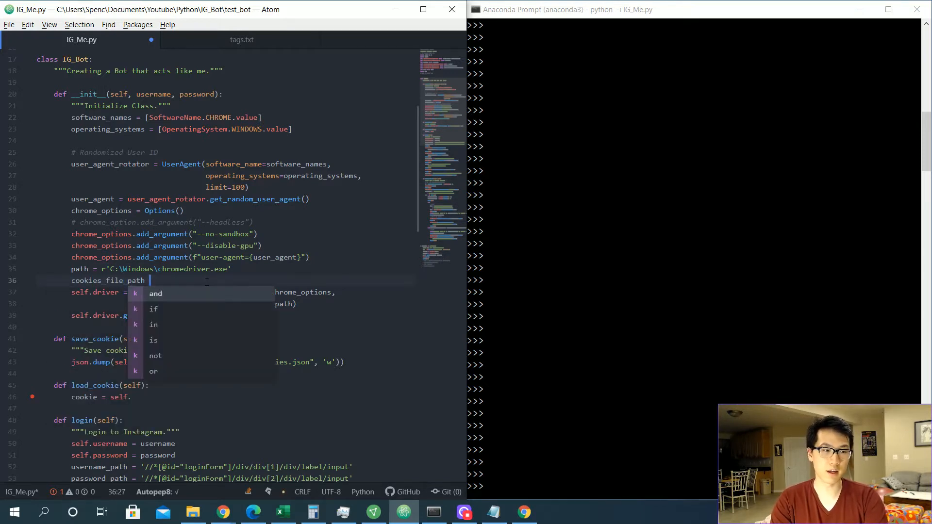
type("=")
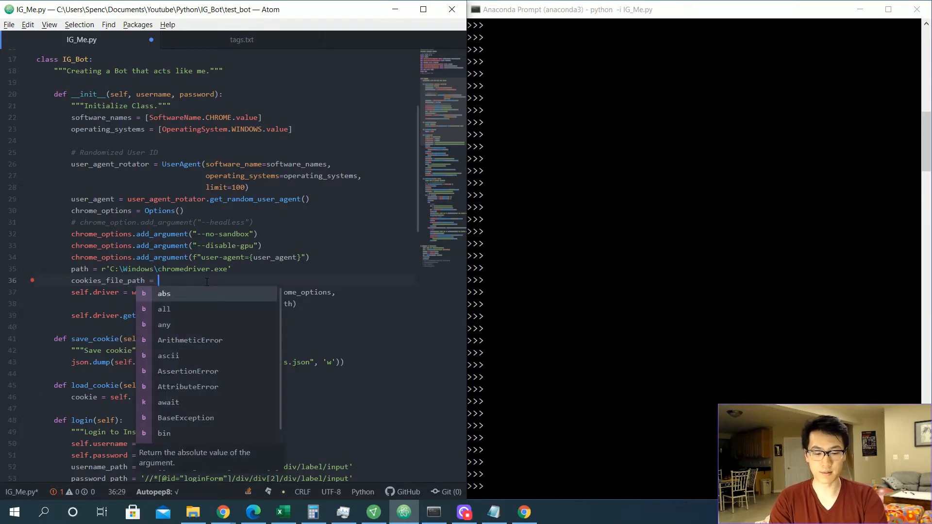
type("'cookies.'")
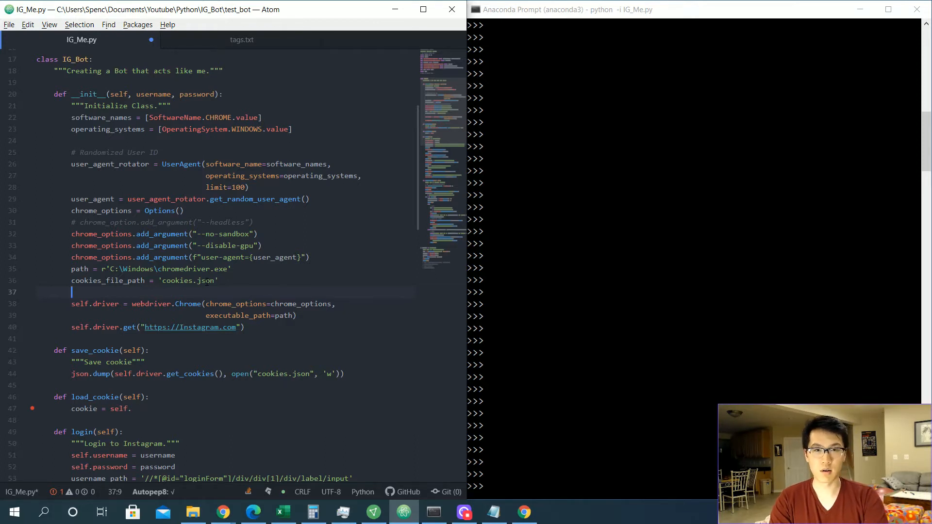
type("cookie")
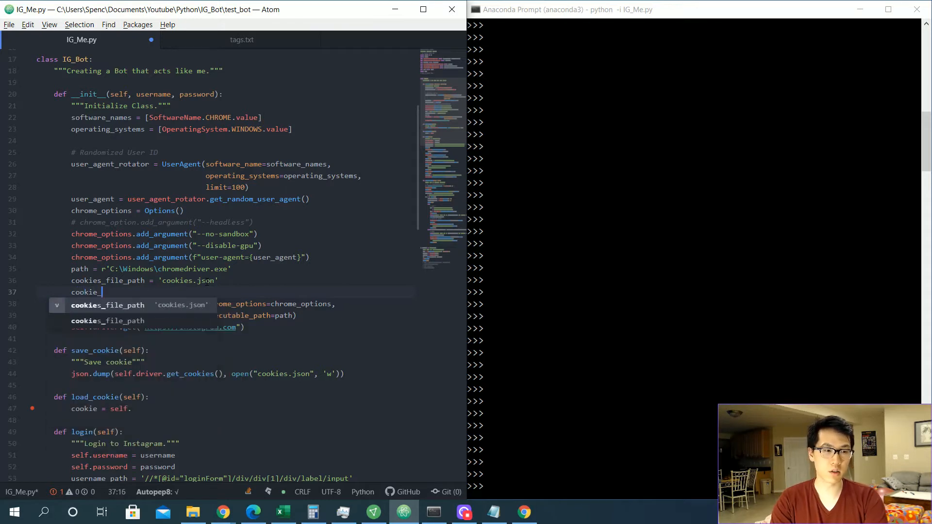
type("_websites = '")
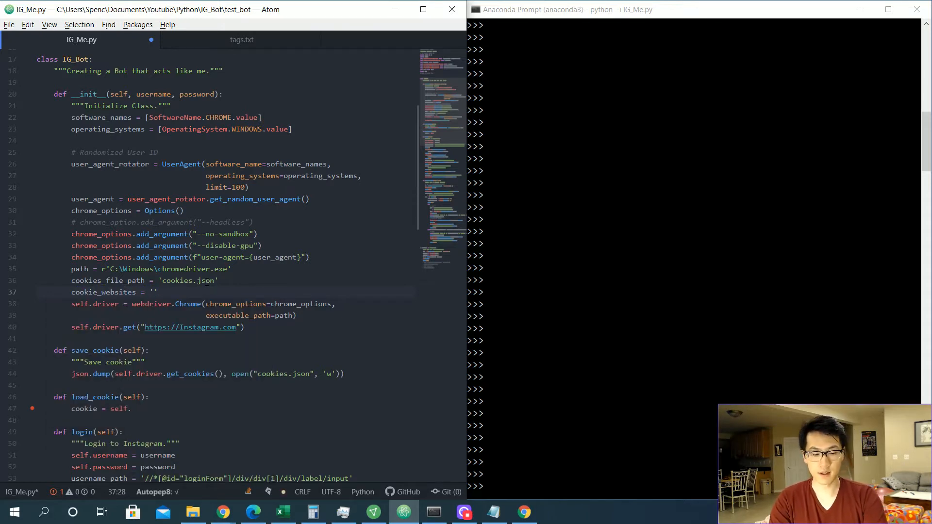
type("['i")
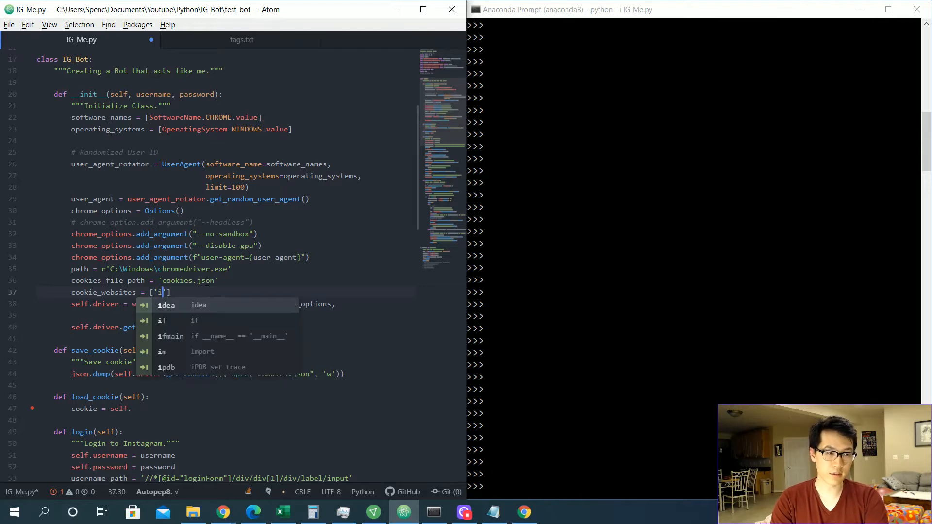
type("https://Instagram.com")
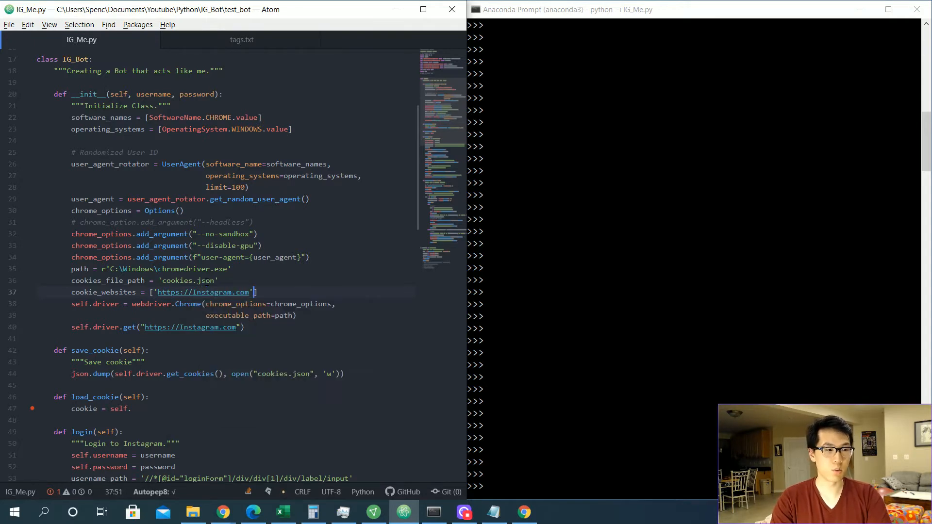
Store cookies_file_path and cookie_websites as attributes on self.
key("Enter")
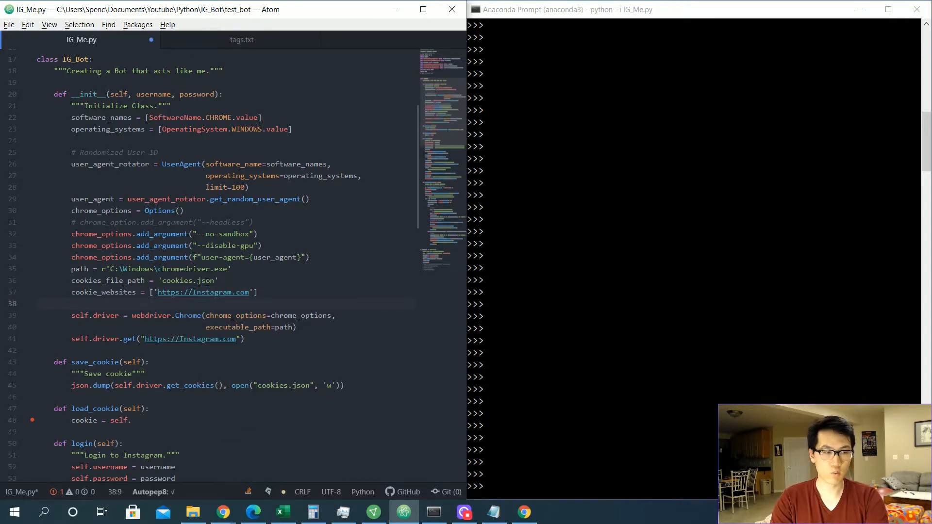
type("self.")
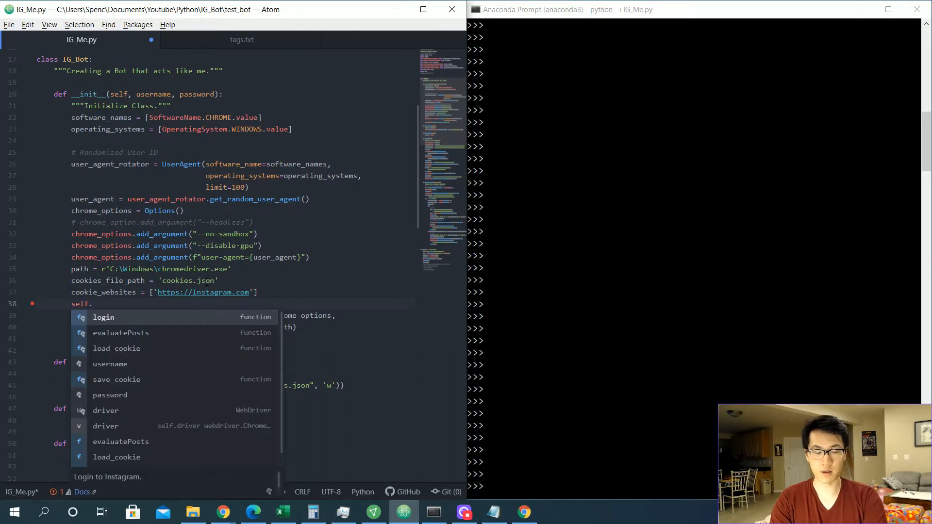
type("cooki")
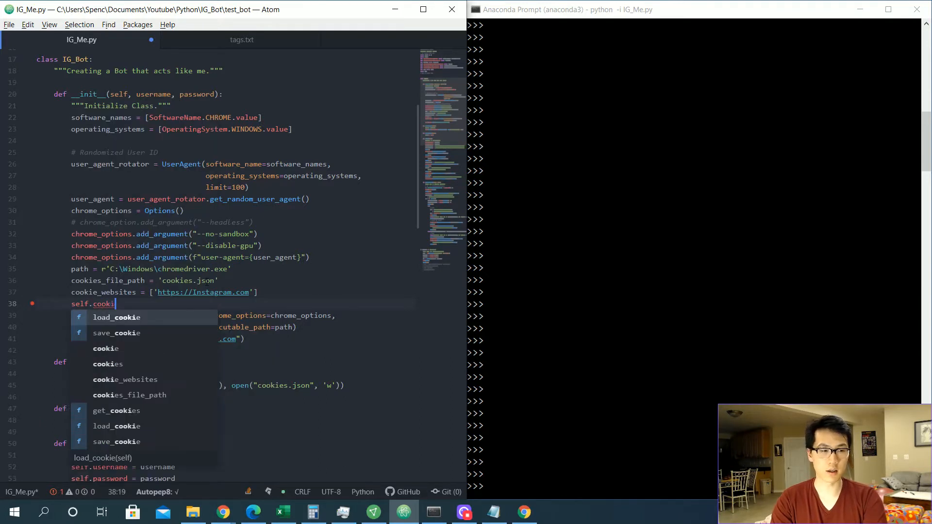
type("es_file_path")
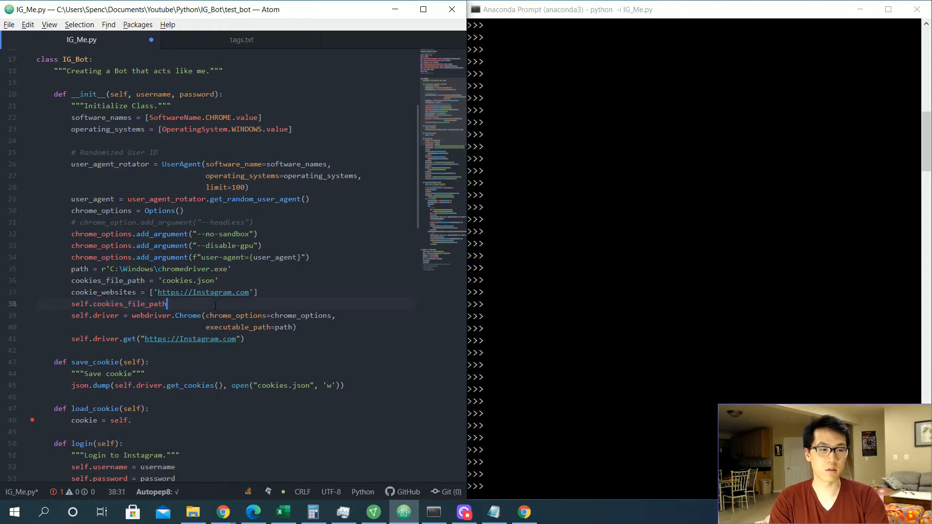
type("= cookies_file_path")
type("self.")
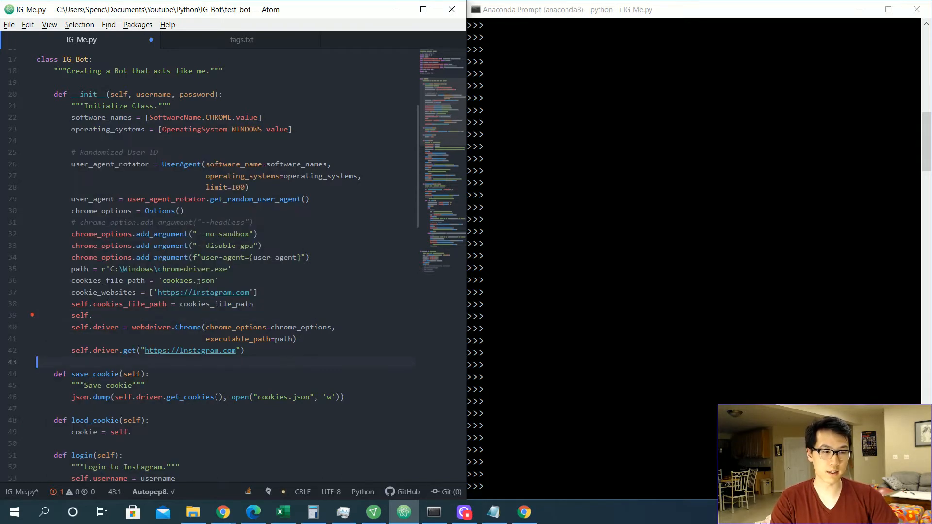
type("cookie_websites = cookie_websites")
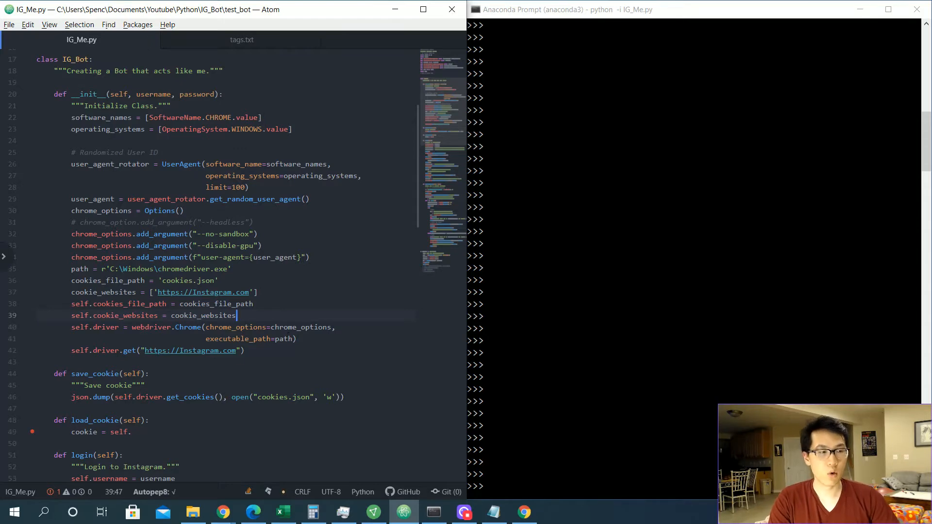
scroll("down", 3)
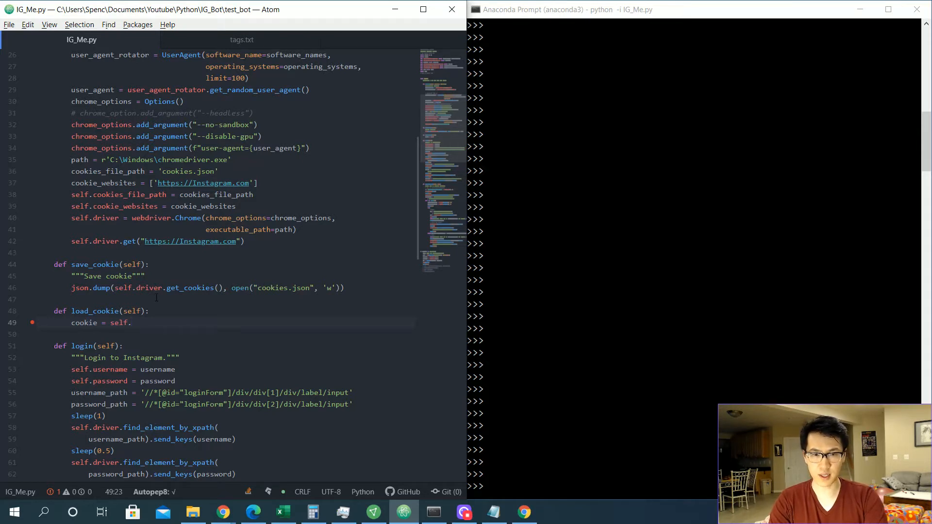
In load_cookie read cookies with json.load(open('cookies.json', 'rb')).
type("json")
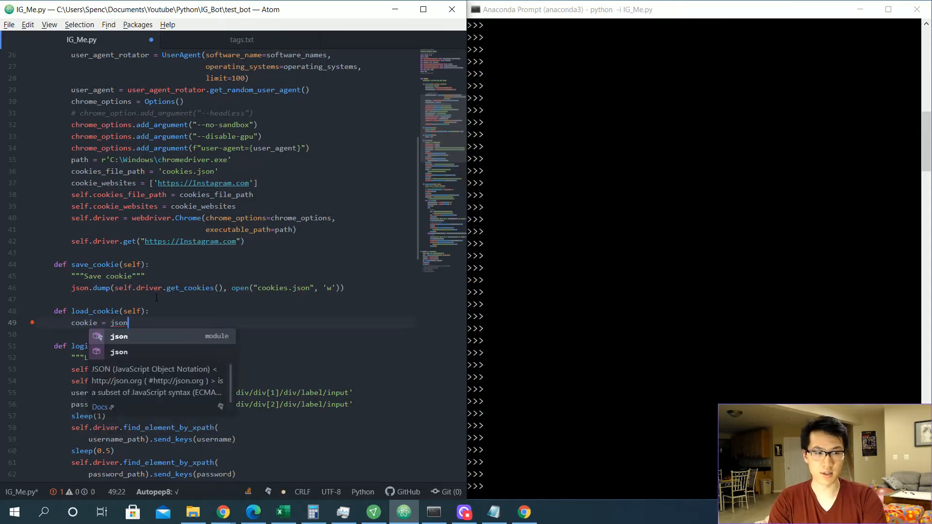
key("Escape")
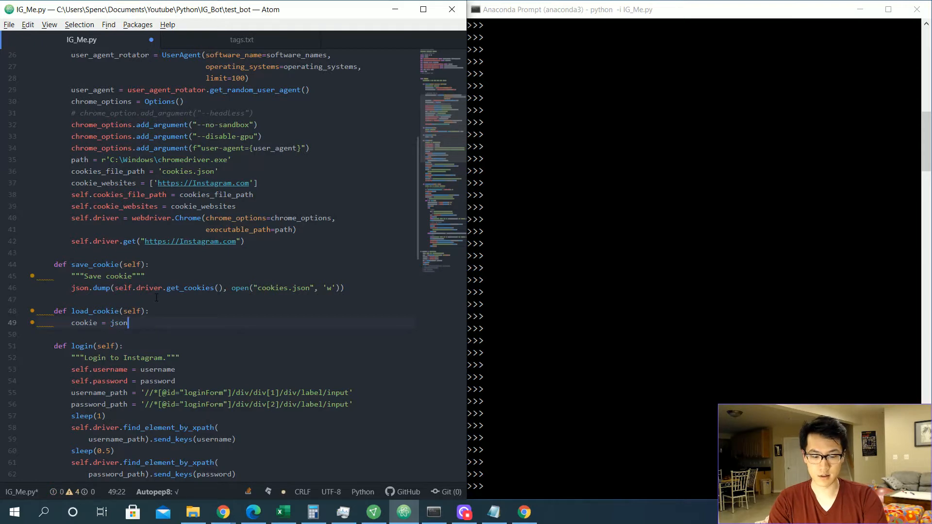
type(".load(open)")
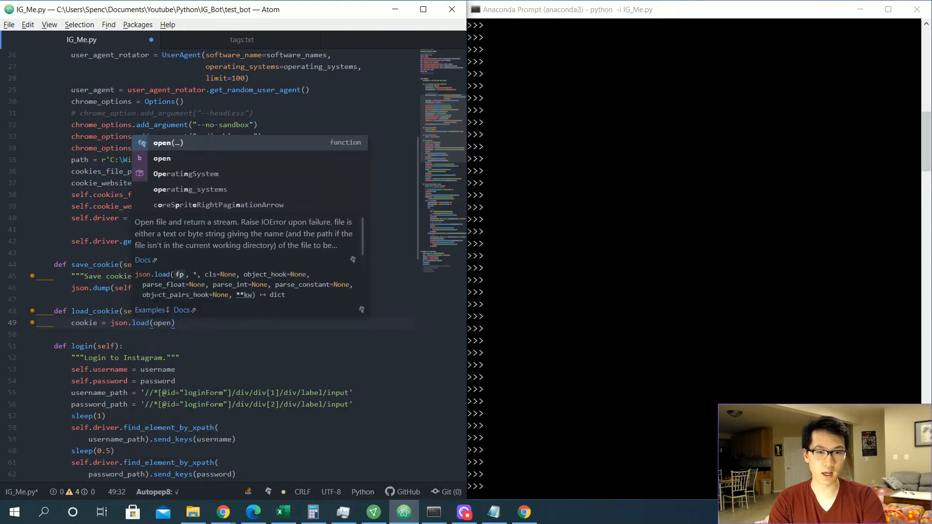
type("''")
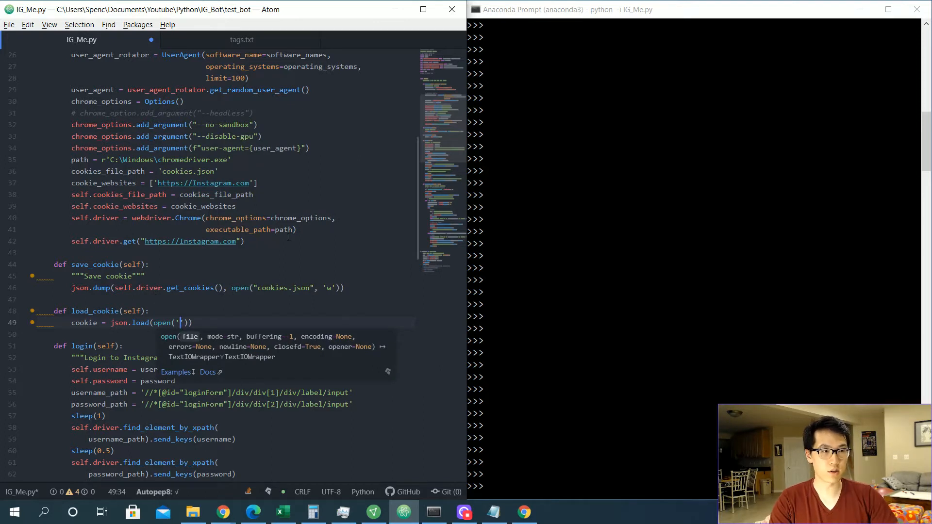
type("cookies")
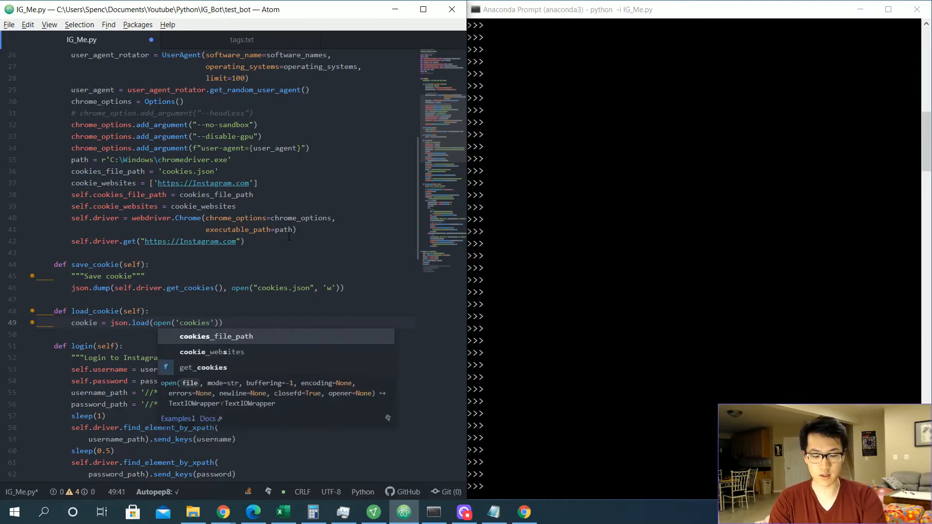
type(".json")
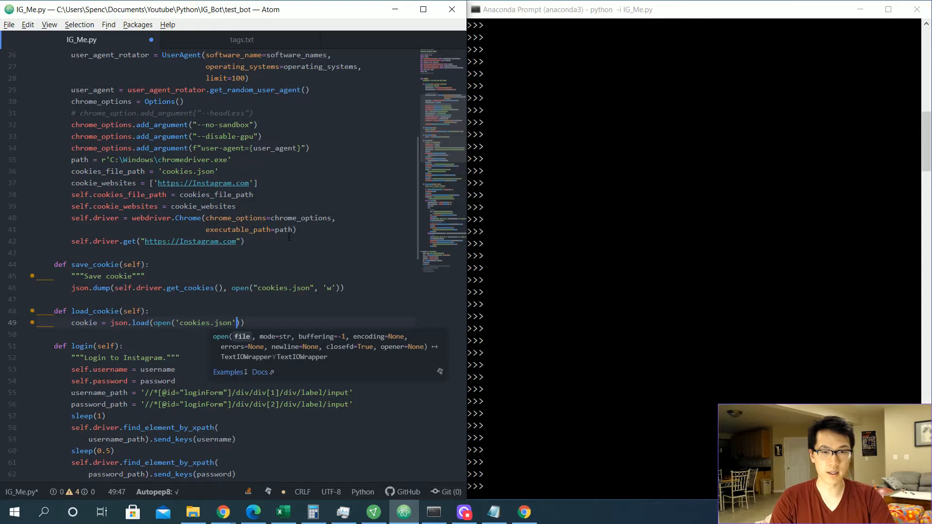
type(", 'rb'")
type("for cookie")
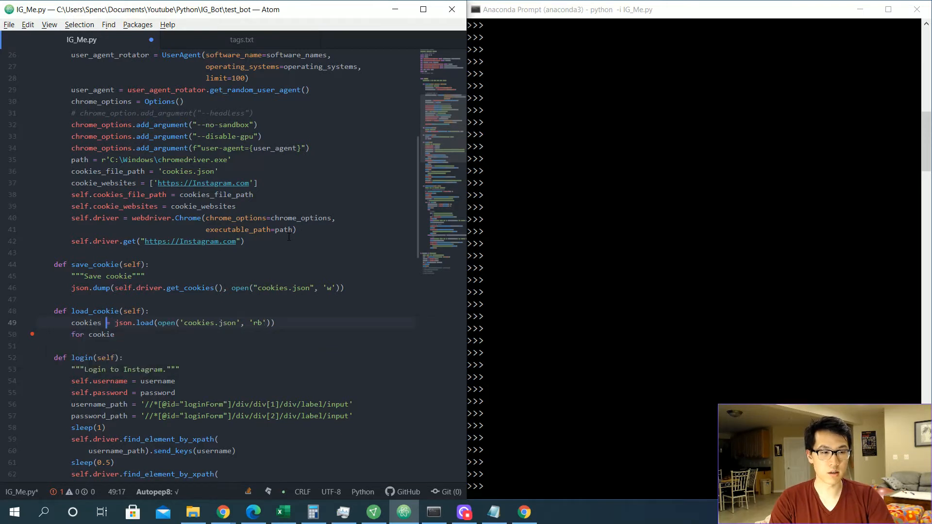
Loop each cookie into self.driver, add the "Loads cookies into browser." docstring and a period to Save cookie.
left_click(117, 334)
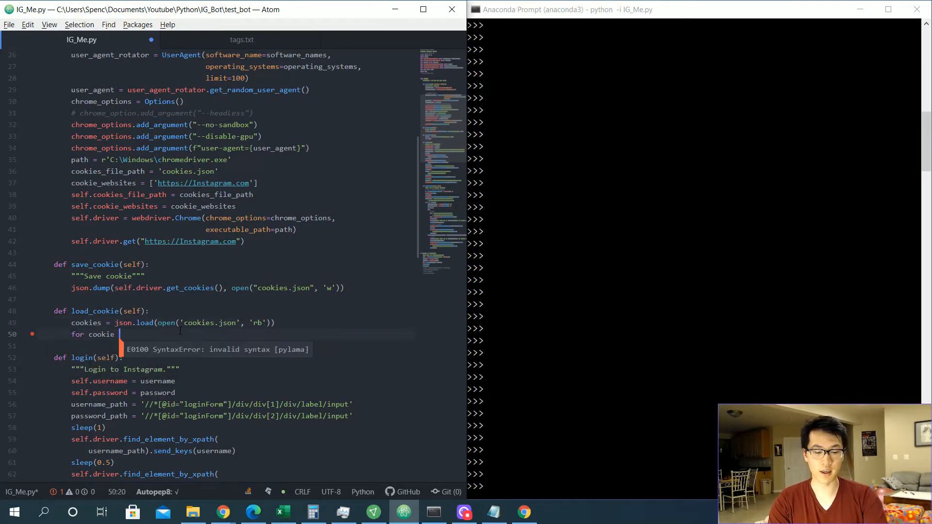
type("in cookies:")
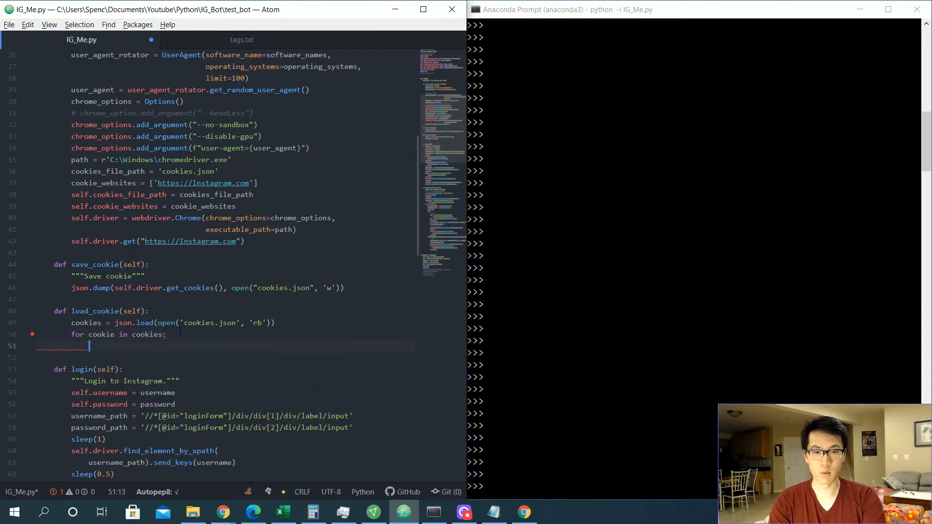
type("self.driver.add_cookie(cookie")
type("\"")
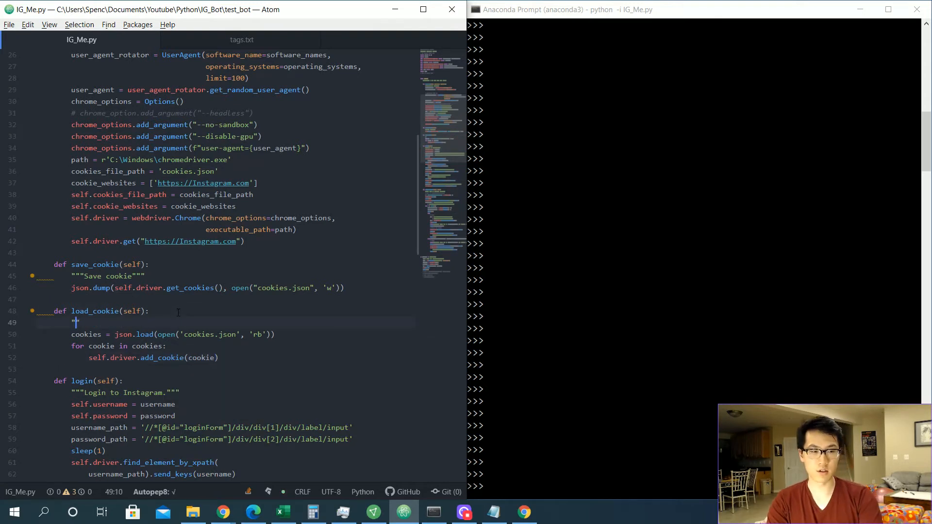
type("Loads cookies into browser")
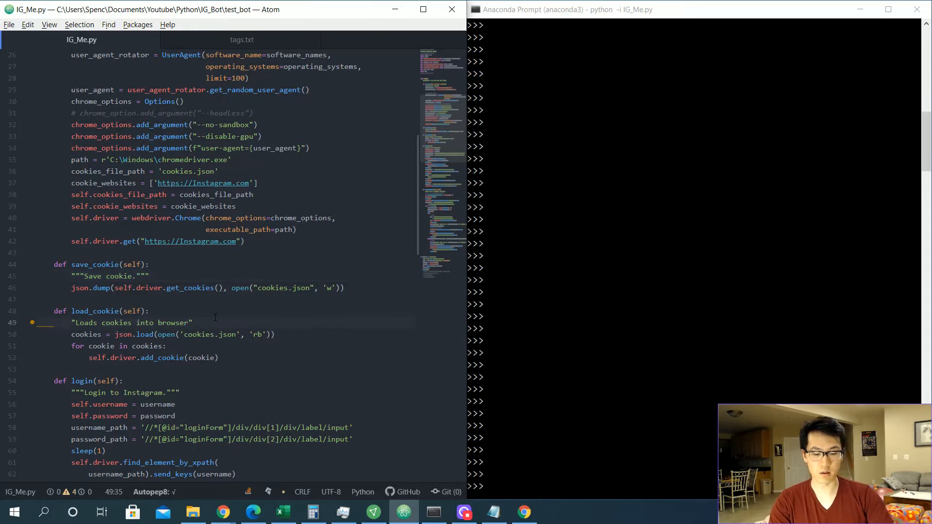
type(".")
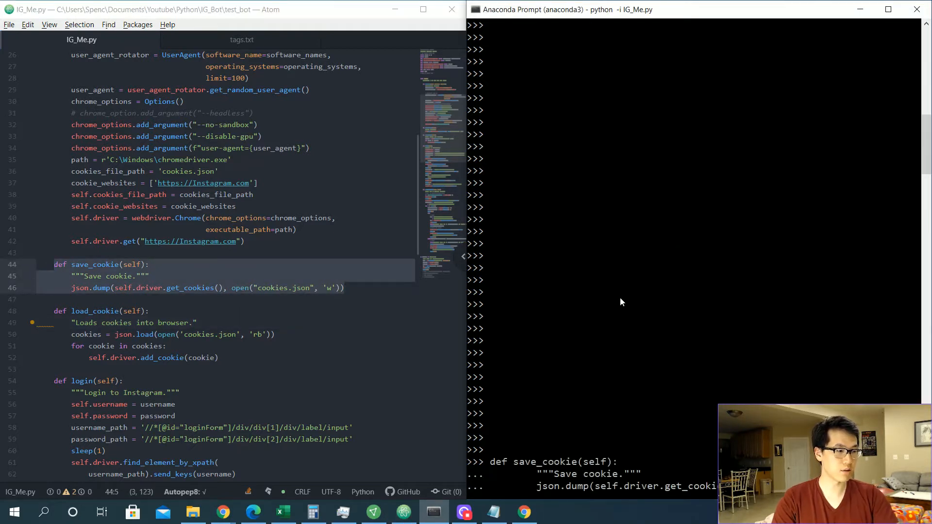
Call save_cookie(bot) in the Python session and check the automated Instagram window.
type("save_")
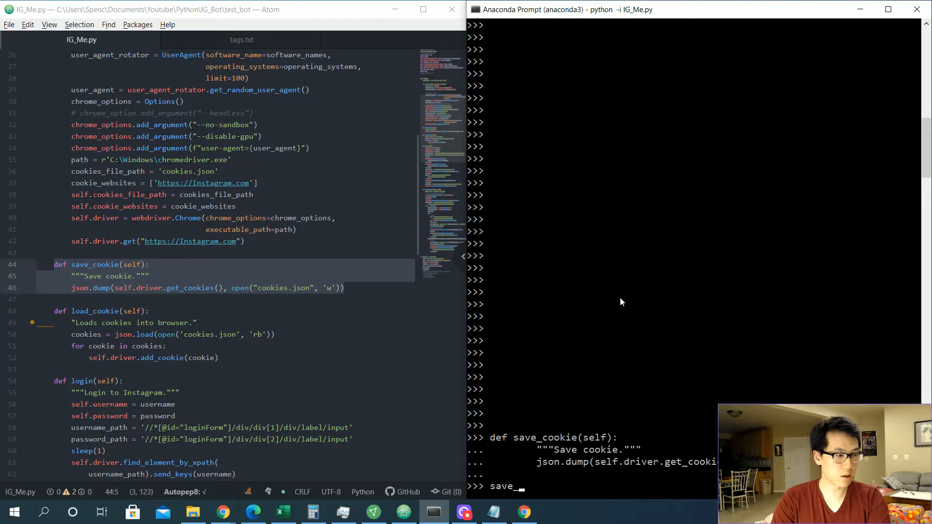
type("_cookie(")
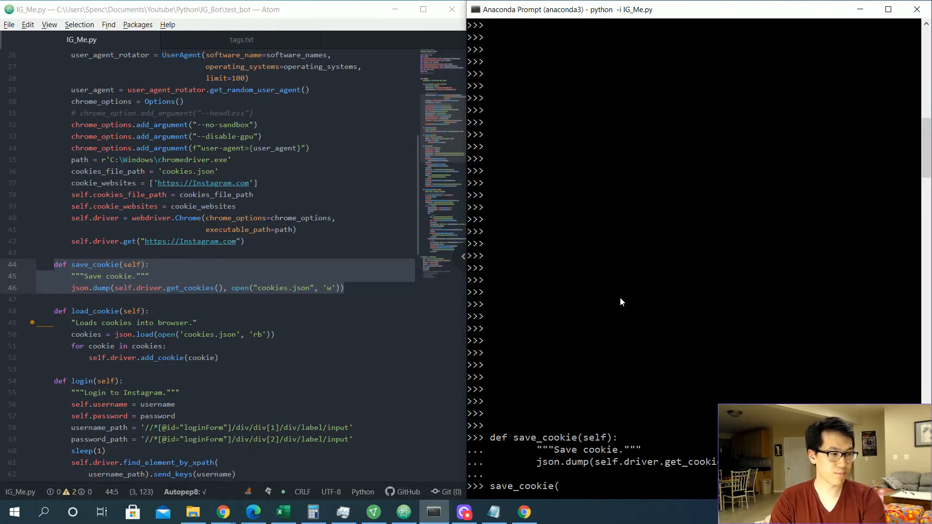
type("bot")
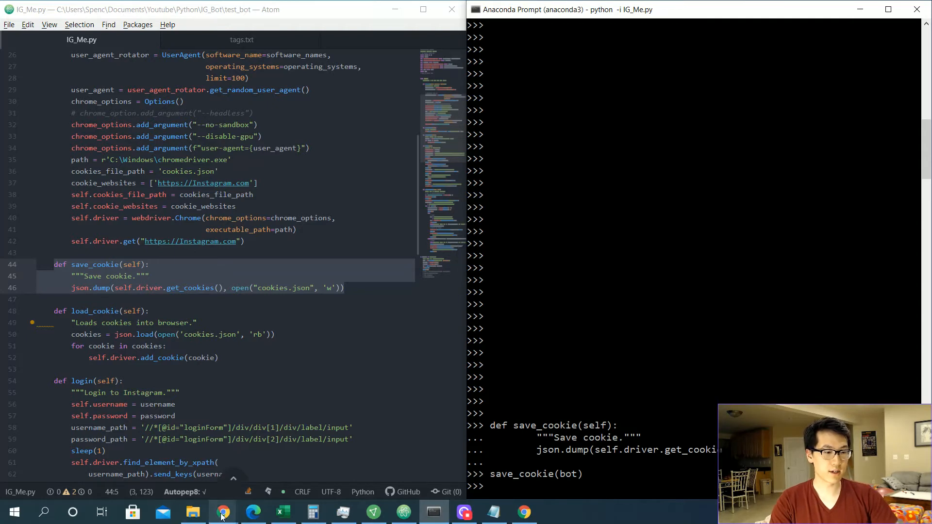
left_click(194, 513)
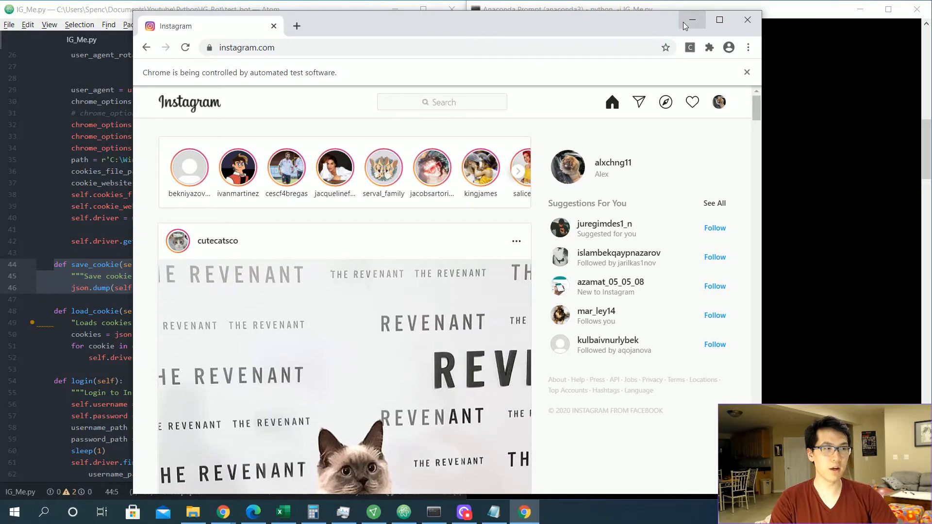
mouse_move(691, 19)
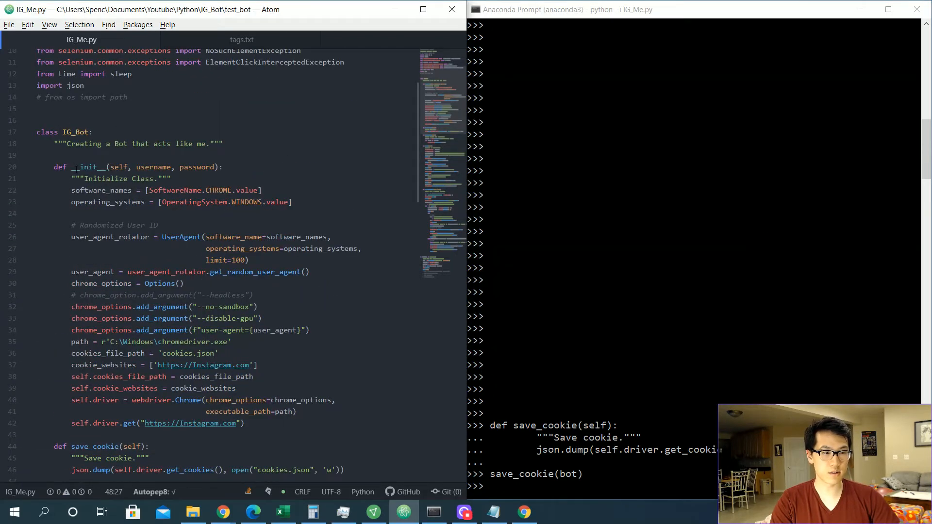
Add a try/except Exception block in __init__ that prints an "Error Loading" message with str(e).
left_click(270, 353)
type("# ")
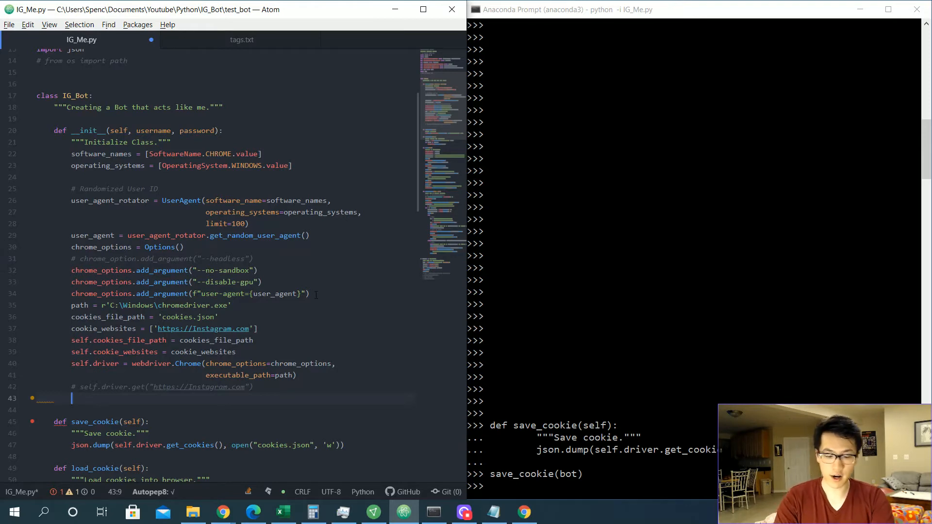
type("try:")
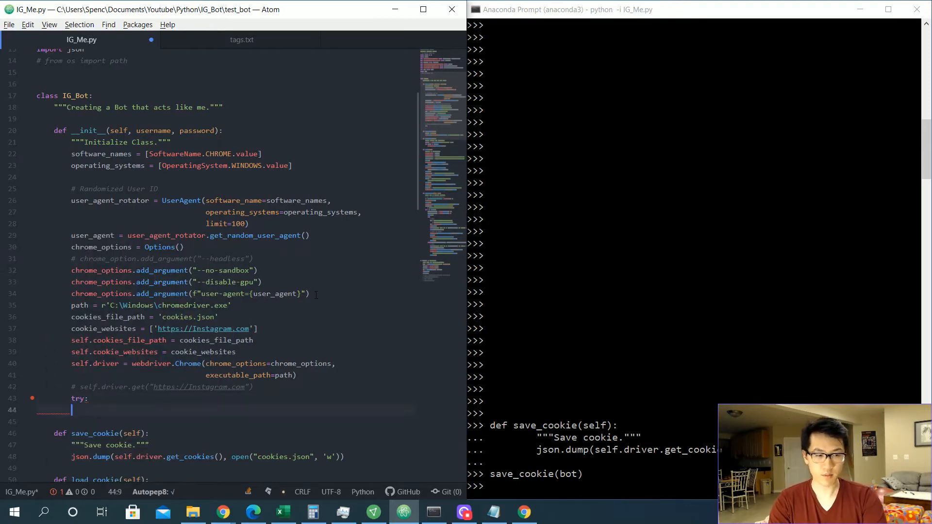
type("except")
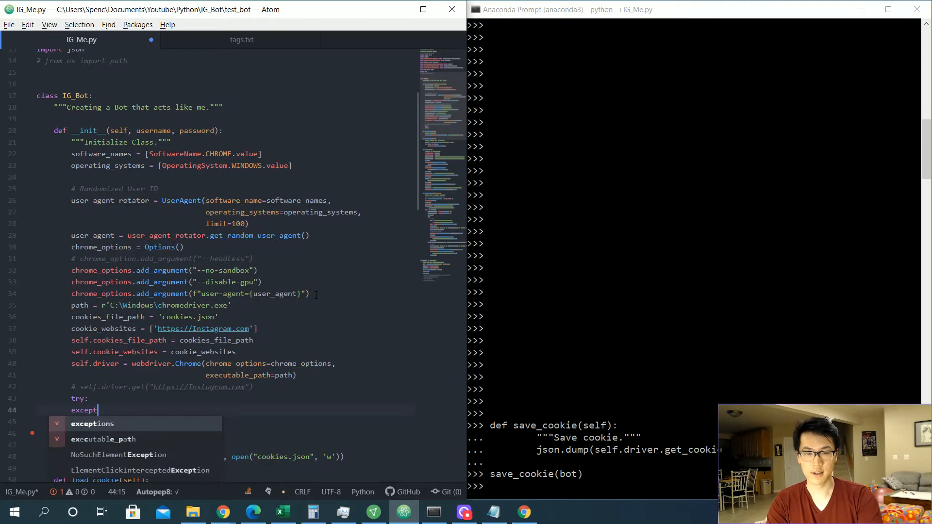
type("Exception as e:")
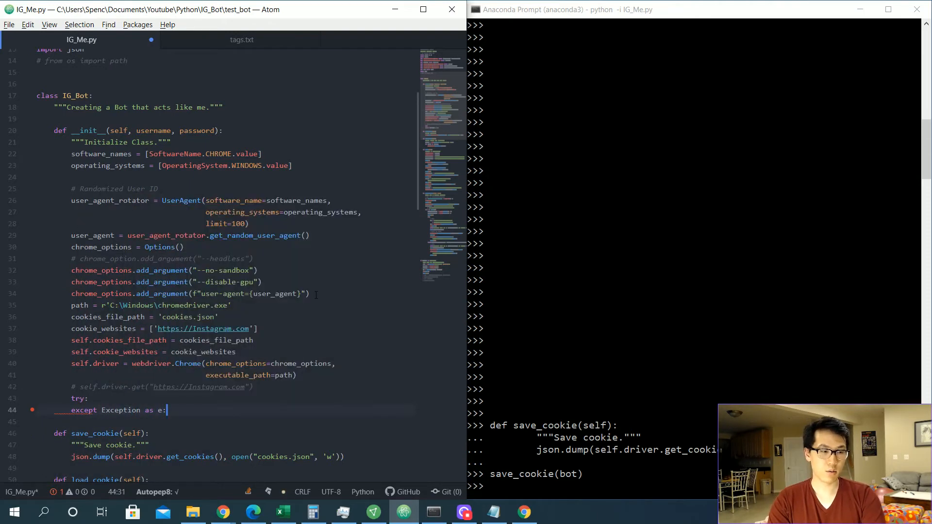
type("print()")
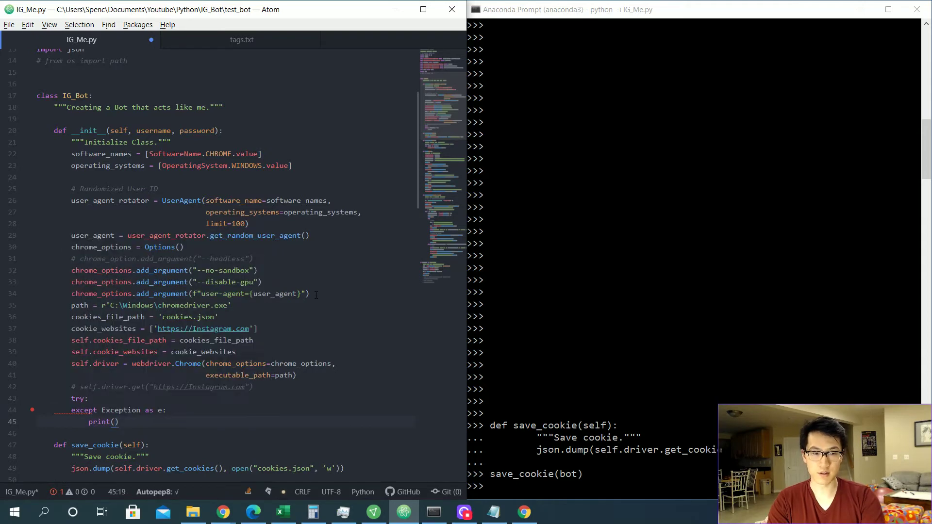
type("str(e)")
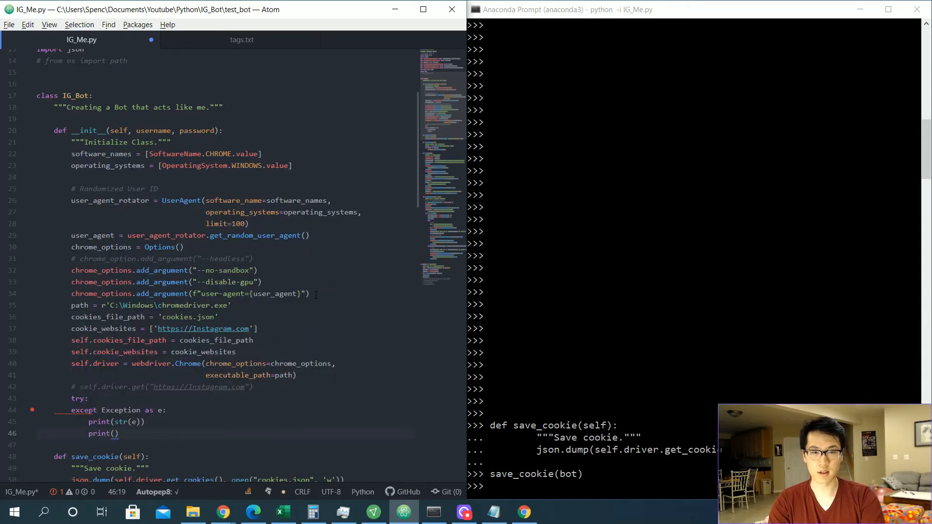
type("\"Error Loading in Cookies")
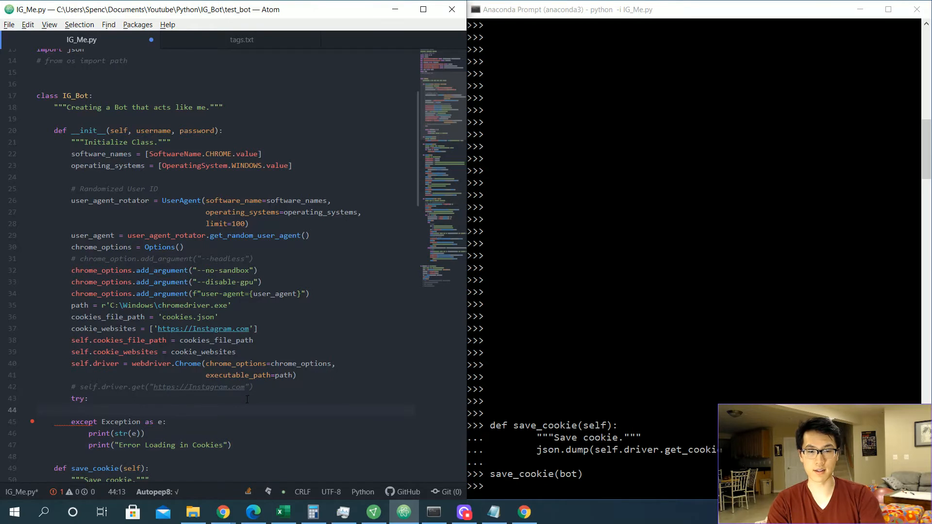
type("# Load in cookies for the website")
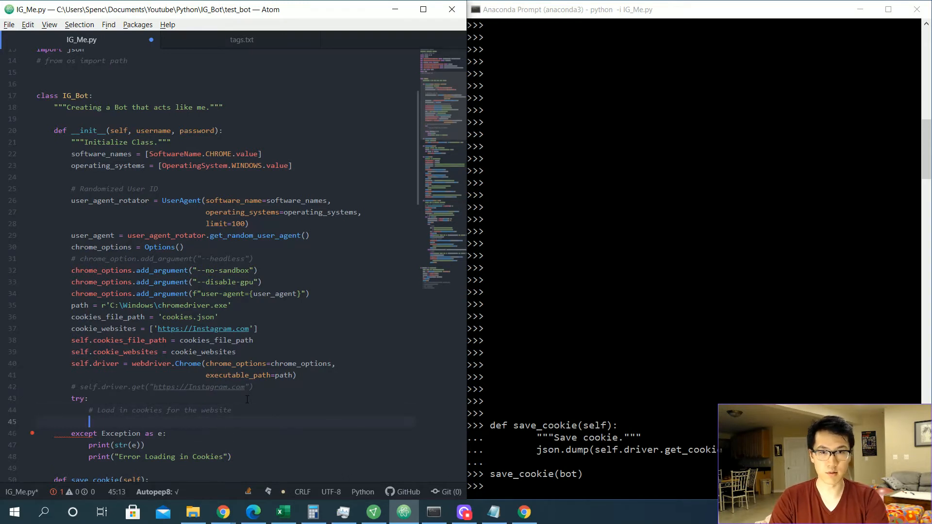
Inside try, load cookies with json.load(open(self.cookies_file_path, "rb")).
type("cookies =")
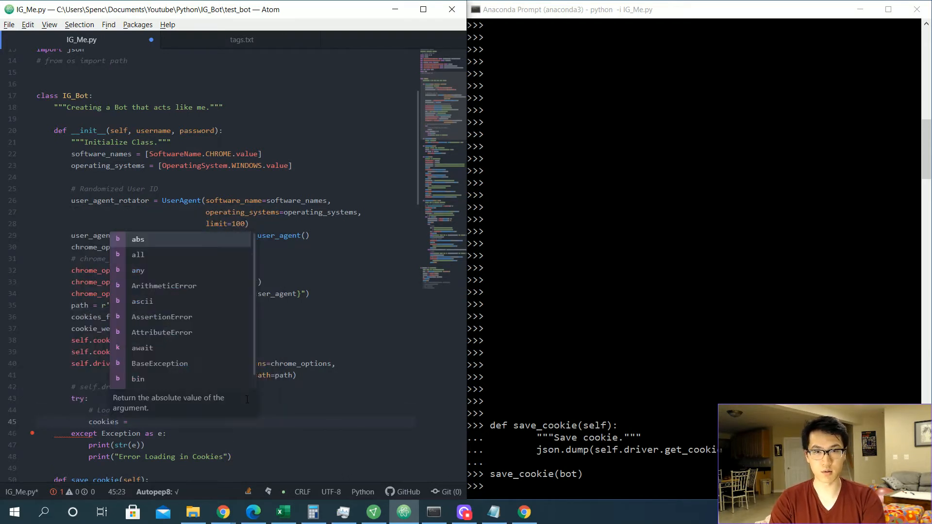
type("json.load(")
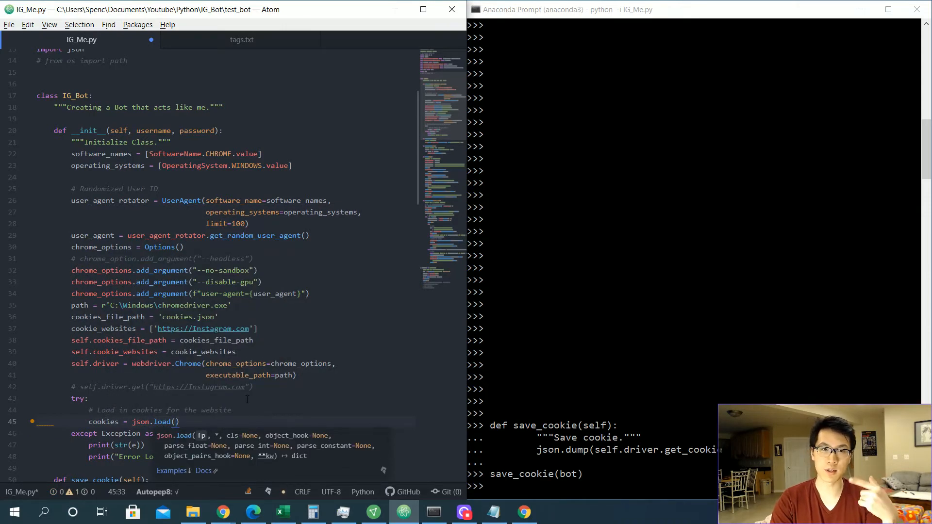
type("open(")
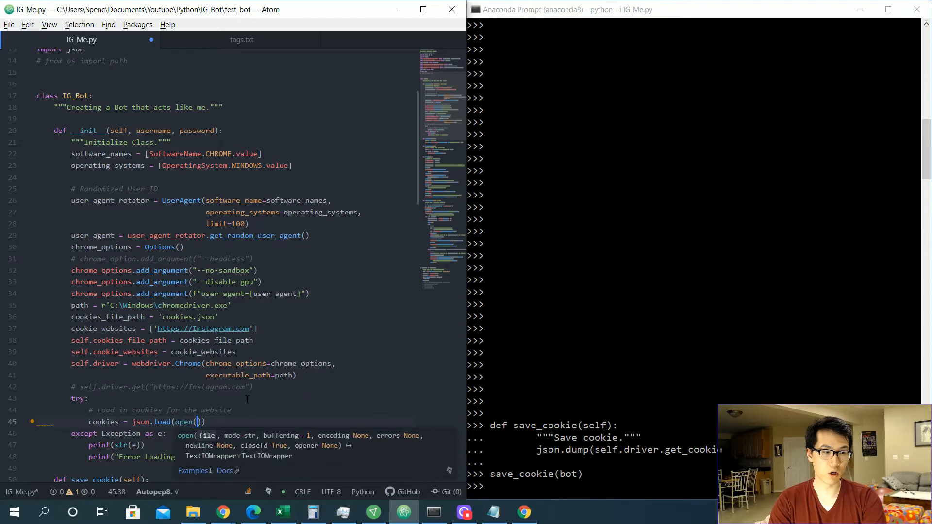
type("self.")
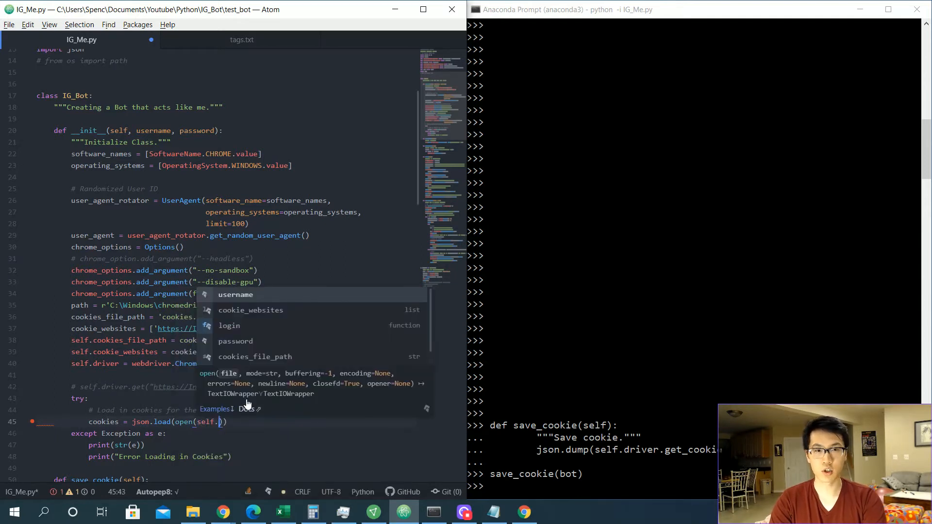
type("cok")
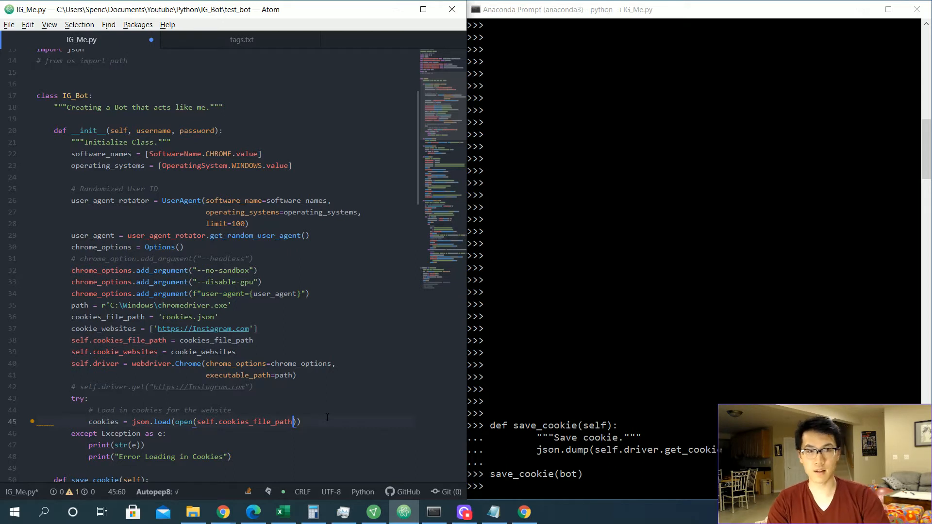
type(",␣")
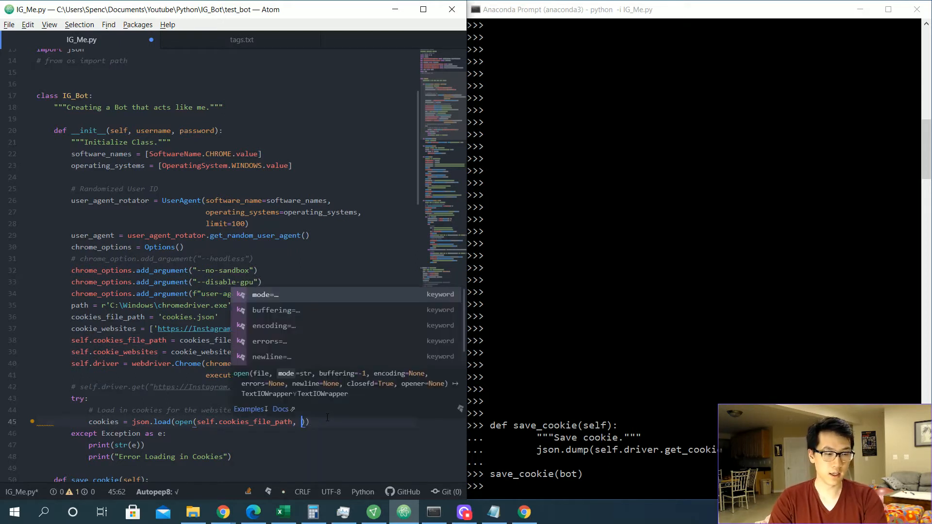
type("\"rb\")")
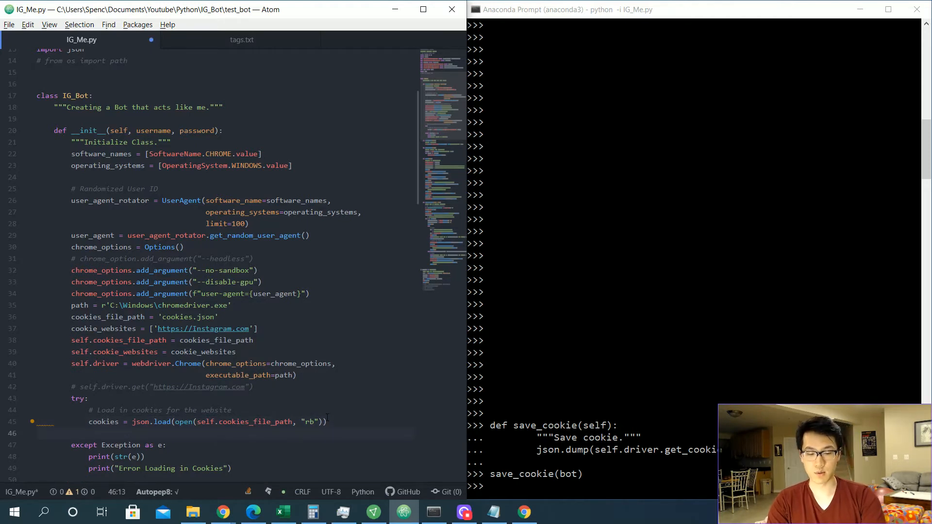
For each website in self.cookie_websites call driver.get and add every cookie with self.driver.add_cookie.
type("for website in")
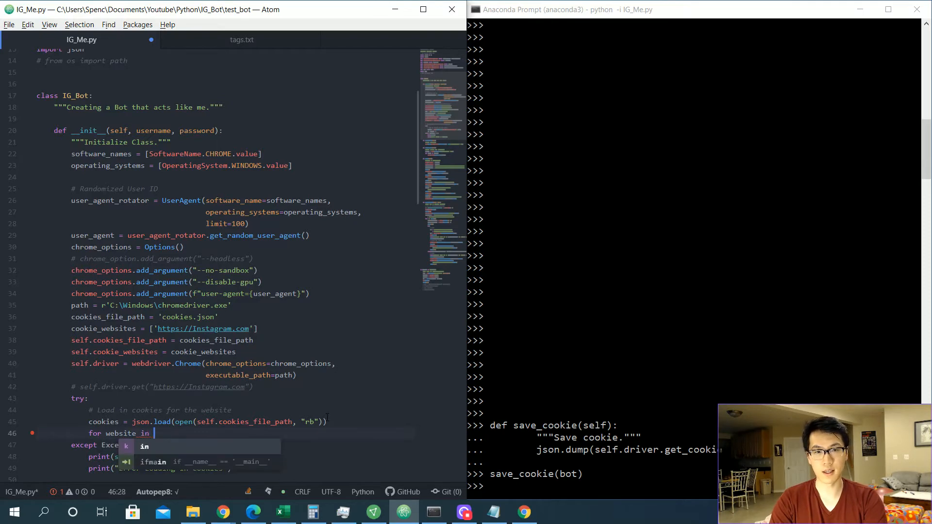
type("self.cookie_websites:")
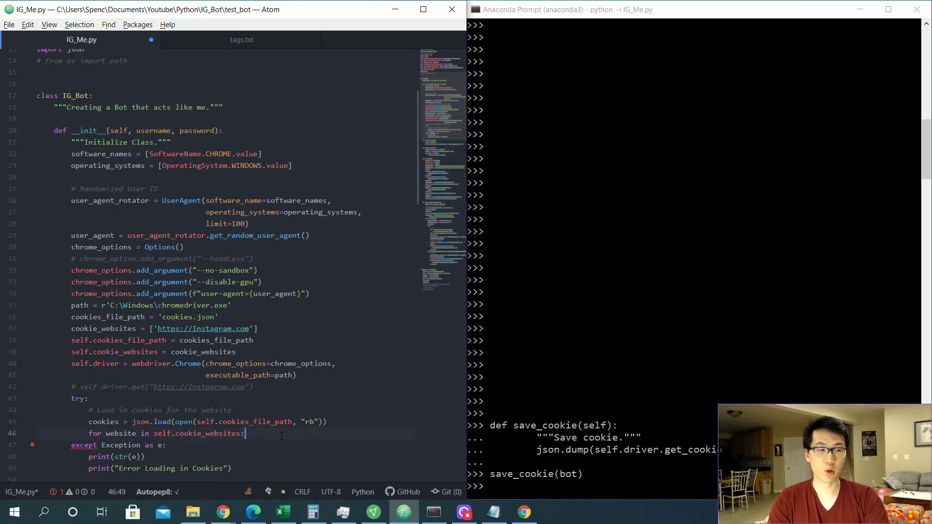
type("self.")
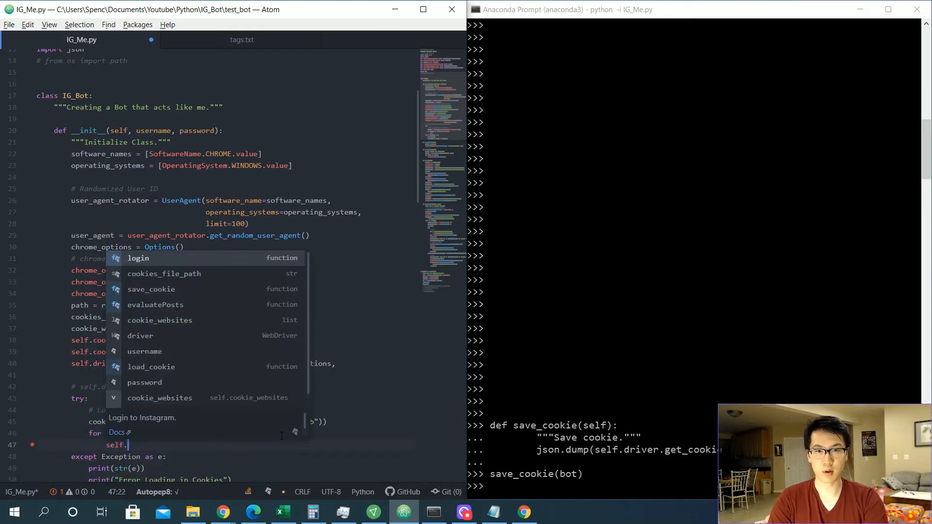
type("driver.get(website")
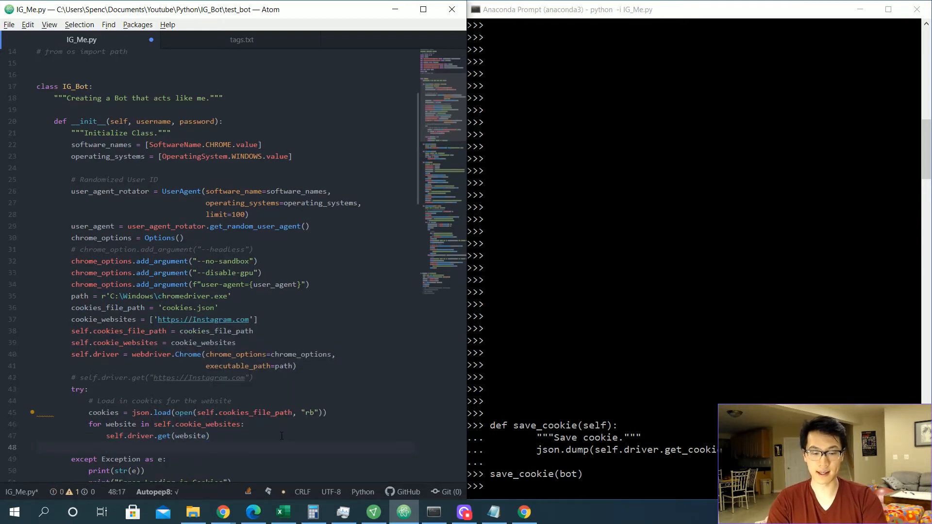
type("for")
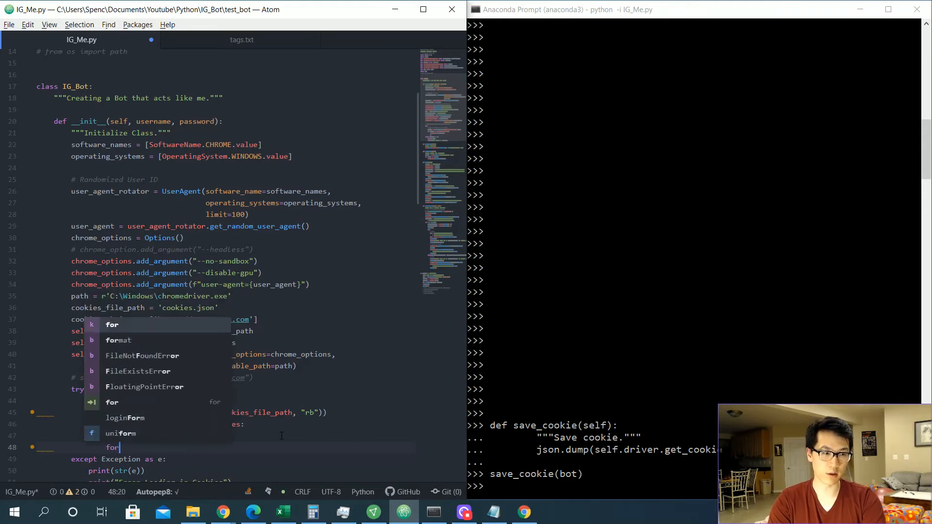
type("cookie in cookies:")
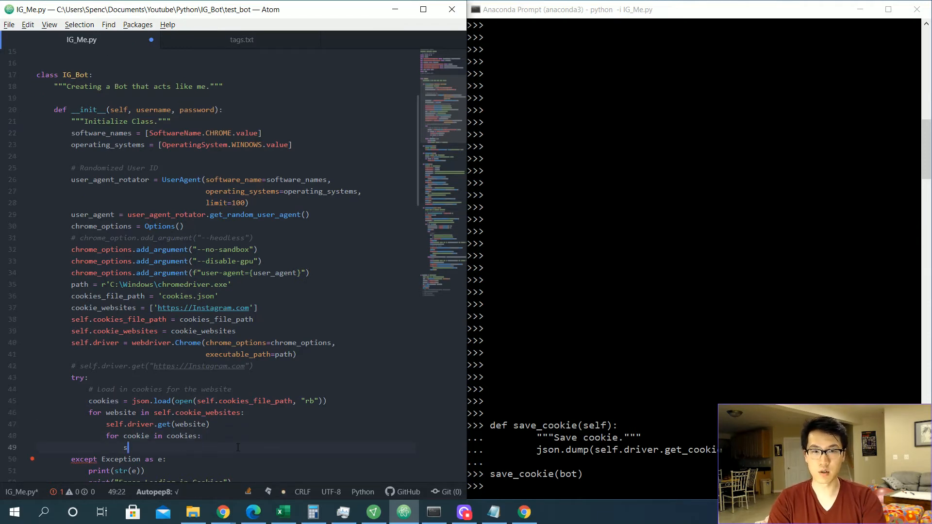
type("elf.driver.add_cookie(")
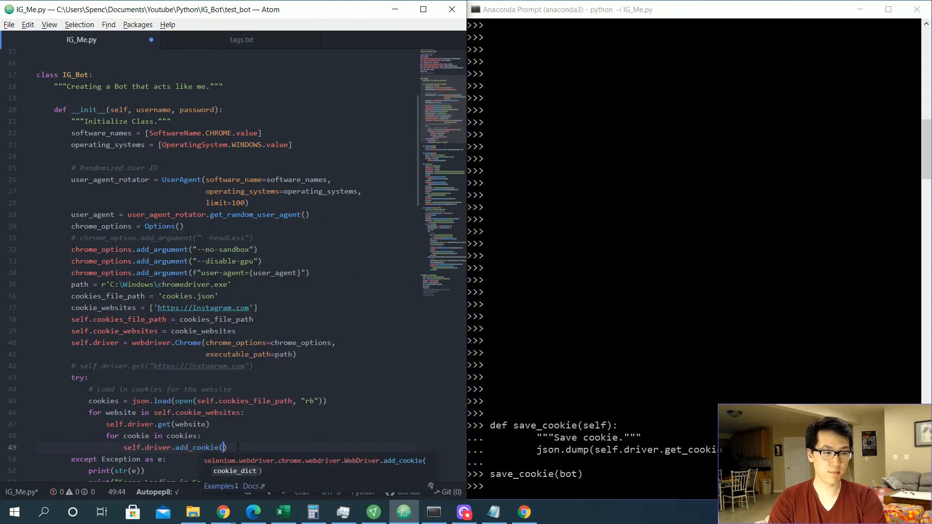
type("cookie")
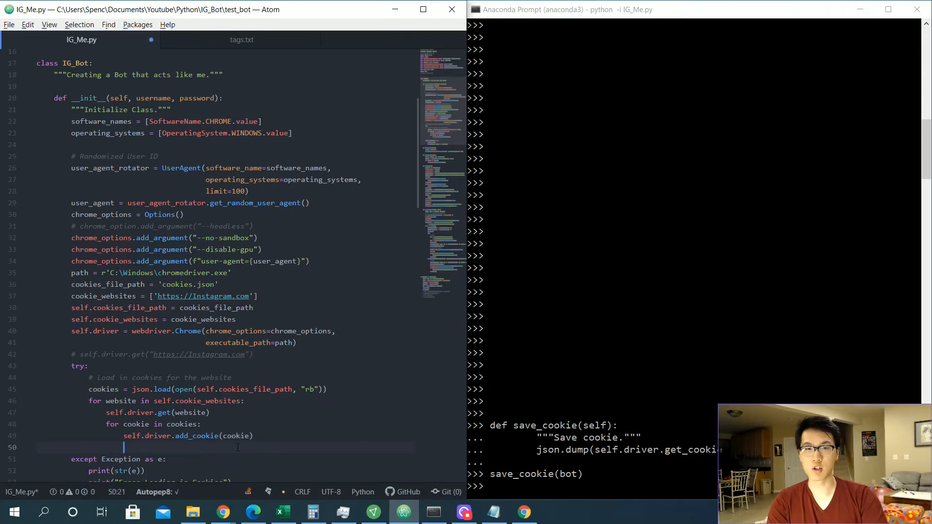
type("self")
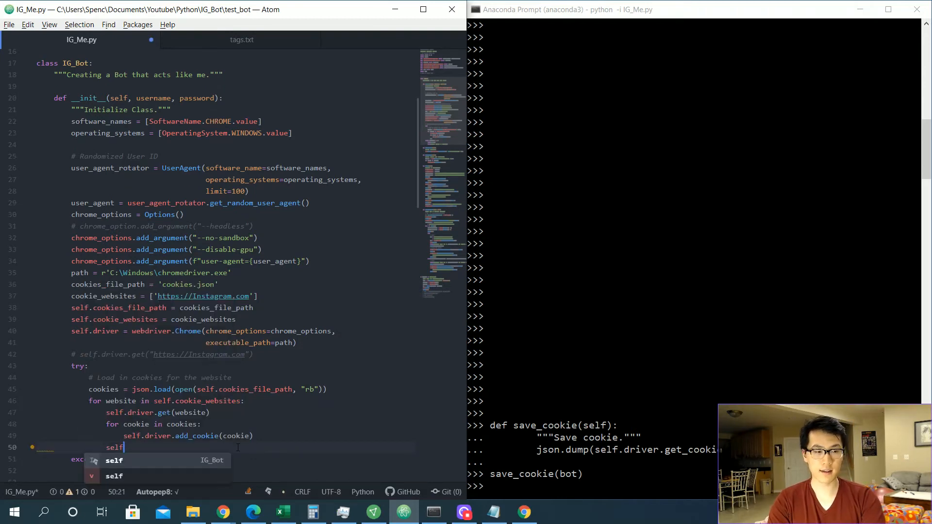
type(".driver")
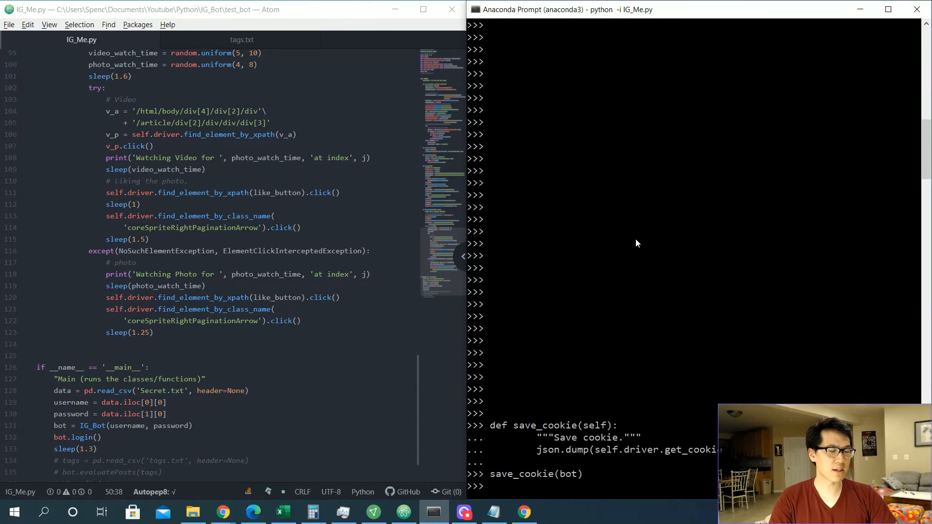
Cancel the hung session with Ctrl+C and quit() before rerunning the script.
key("ctrl+c")
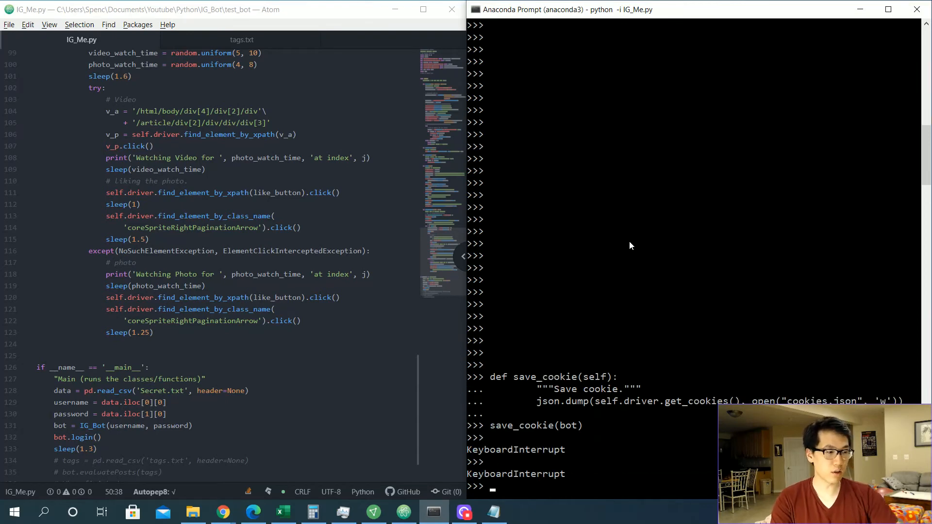
type("quit(")
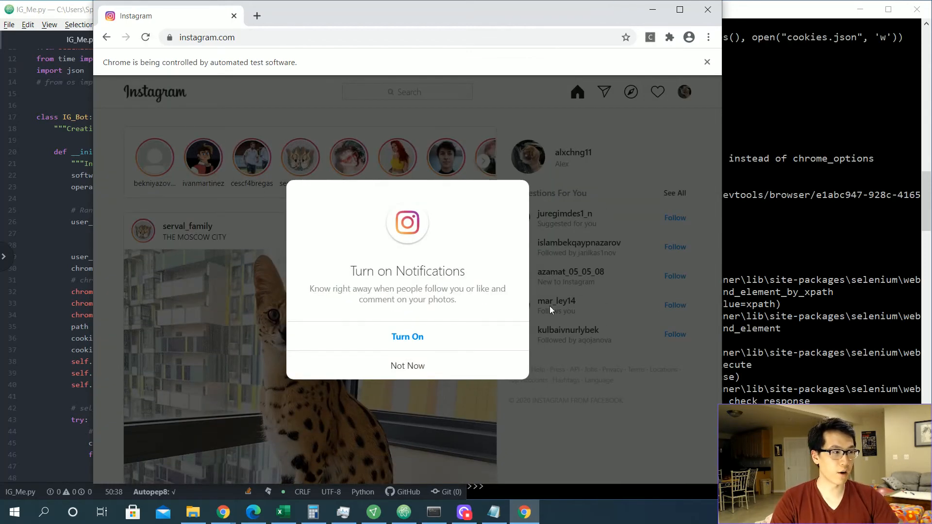
mouse_move(387, 366)
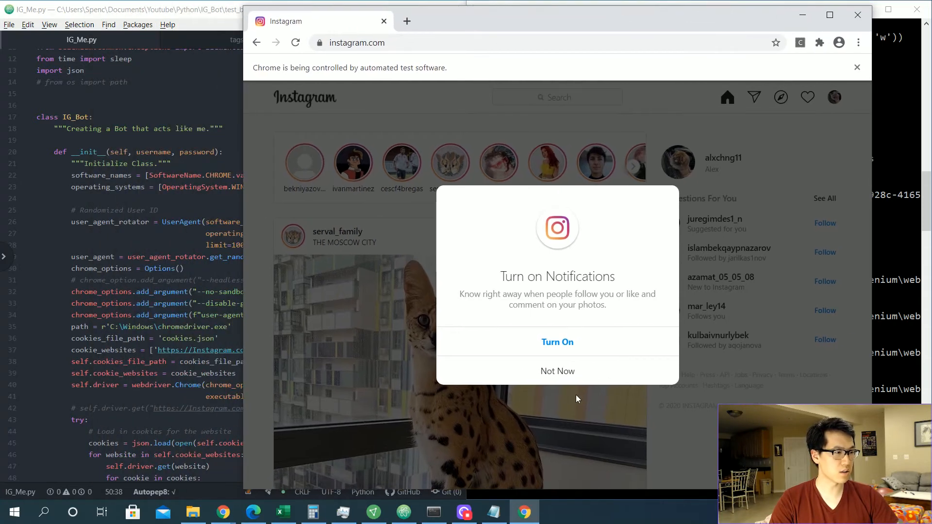
Inspect the notifications prompt with F12 and scroll to the login method in Atom.
key("F12")
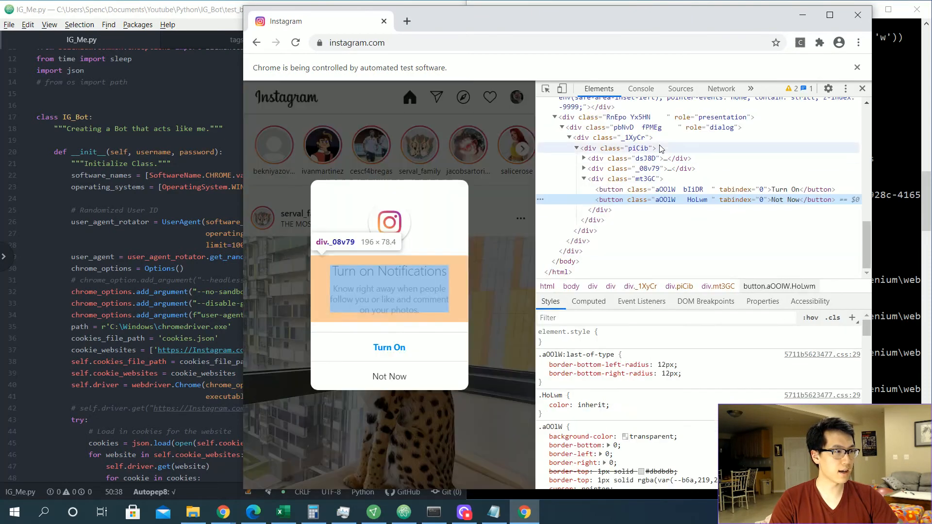
mouse_move(777, 200)
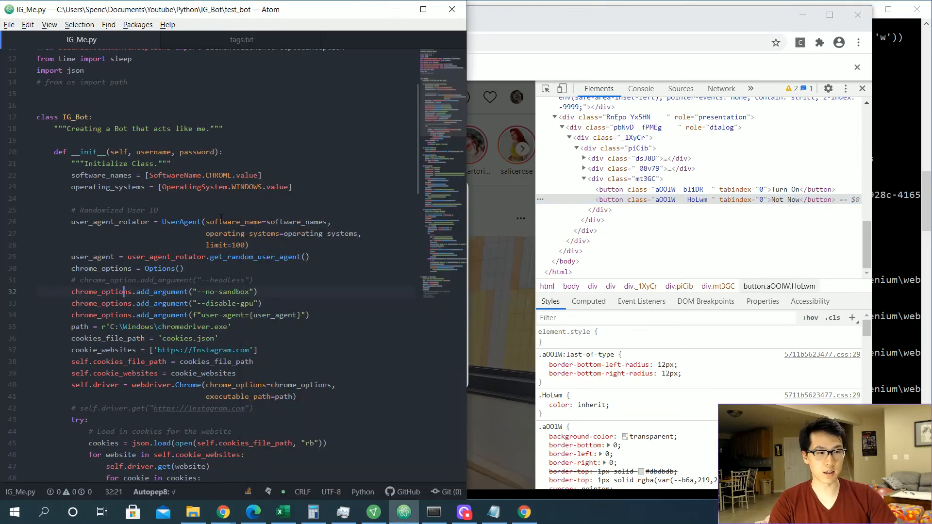
scroll("down", 3)
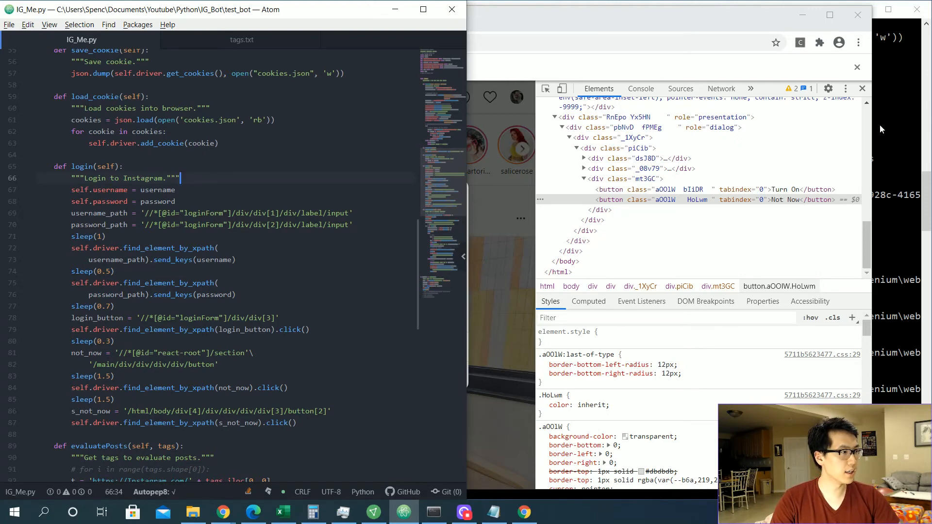
Check bot.driver.title in the Python session.
left_click(433, 513)
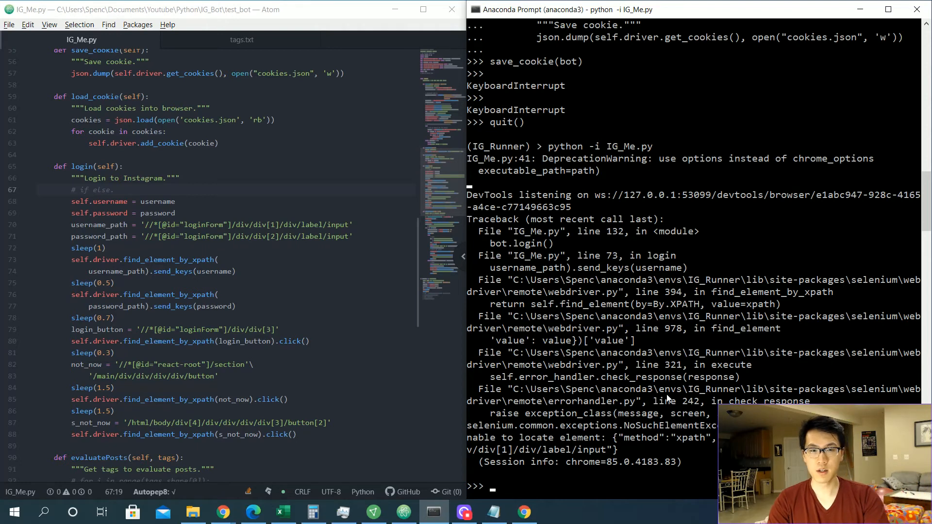
type("bot.")
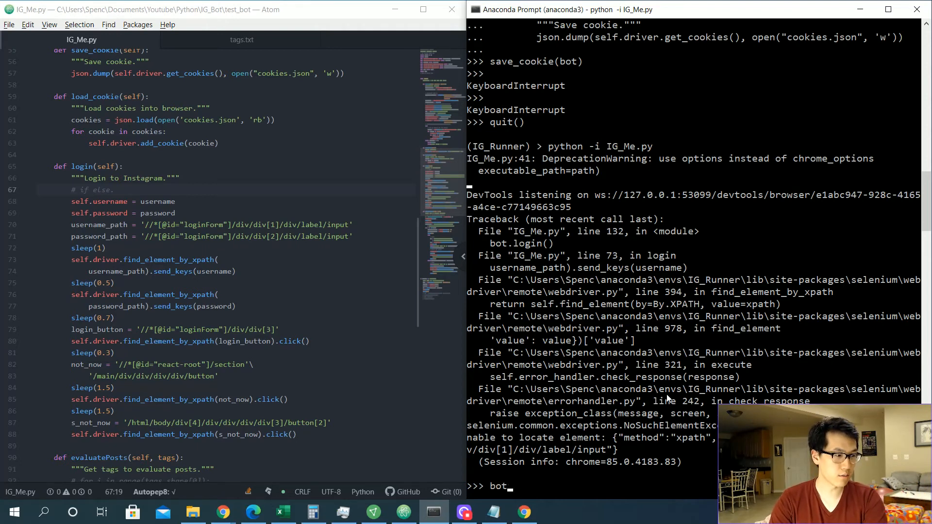
type(".driver.title")
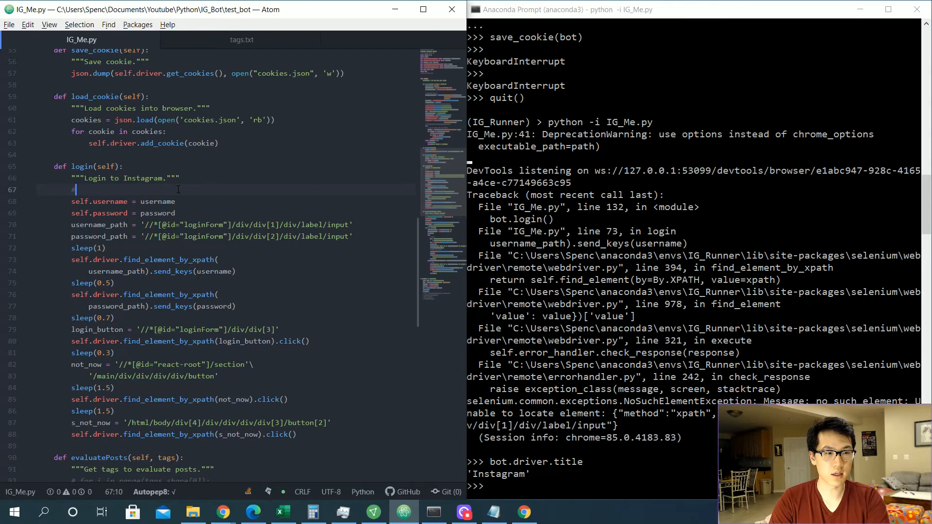
In login() add the condition if 'Instagram' in self.driver.title:.
type("if sel.")
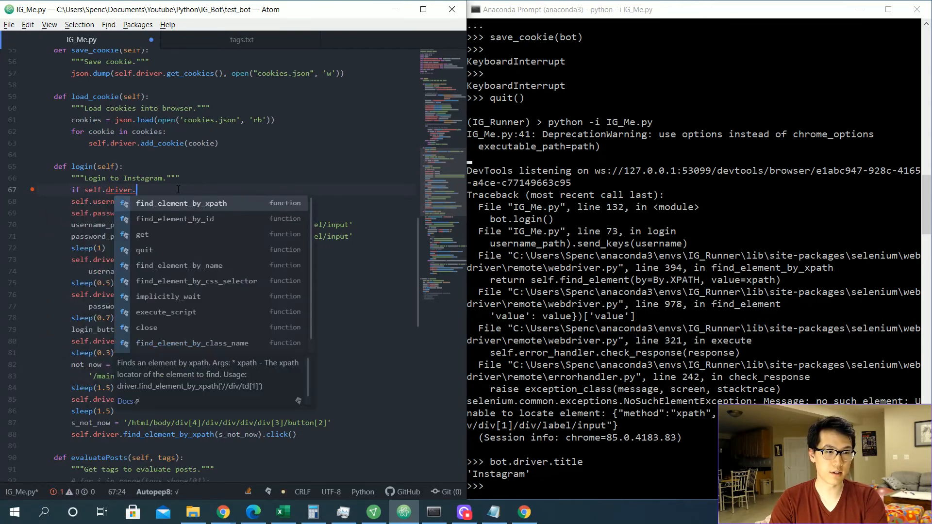
type("t")
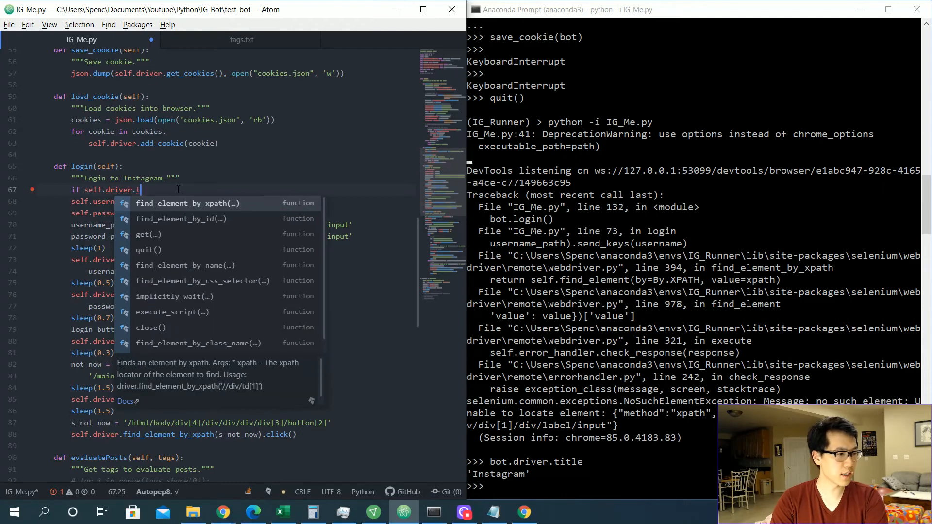
type("itle")
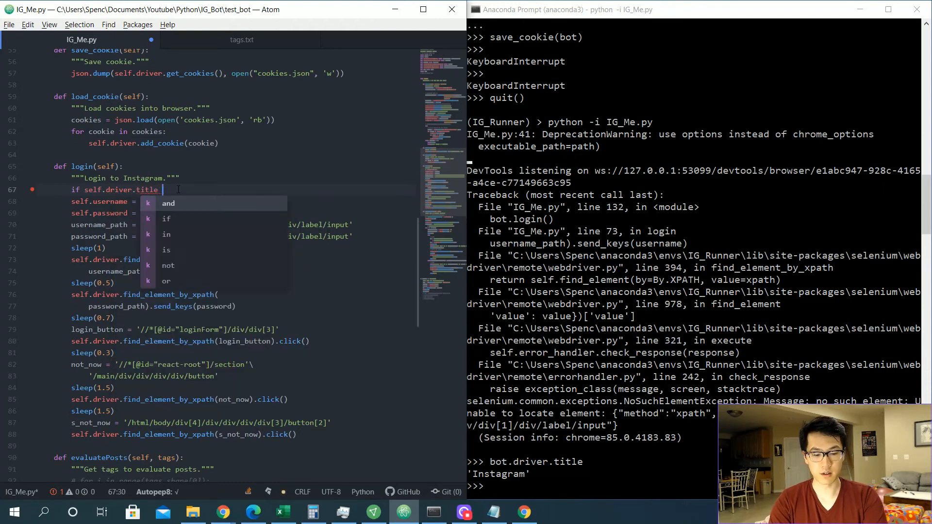
type("== 'I")
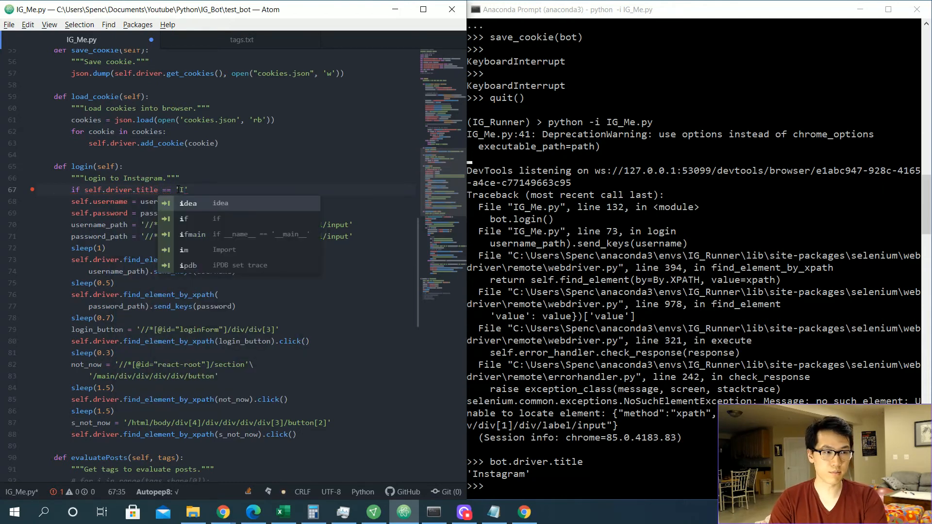
key("BackSpace")
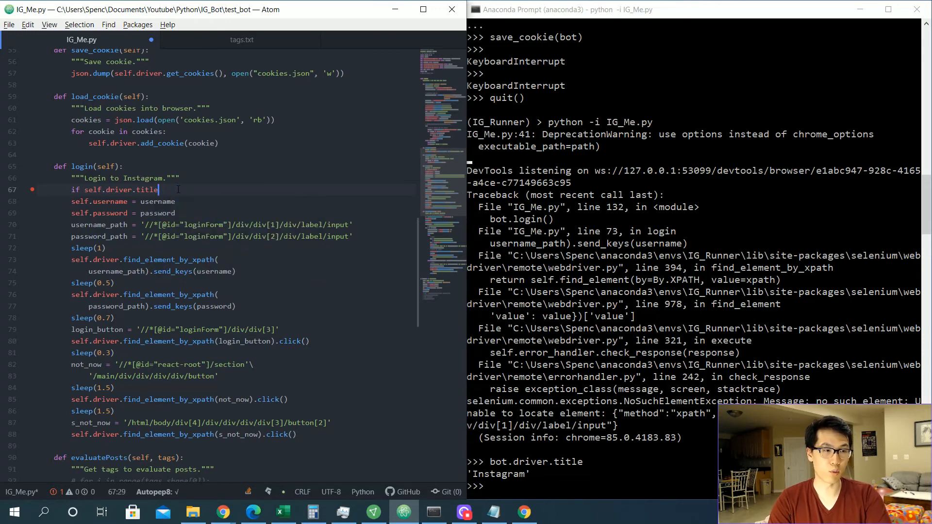
type("'")
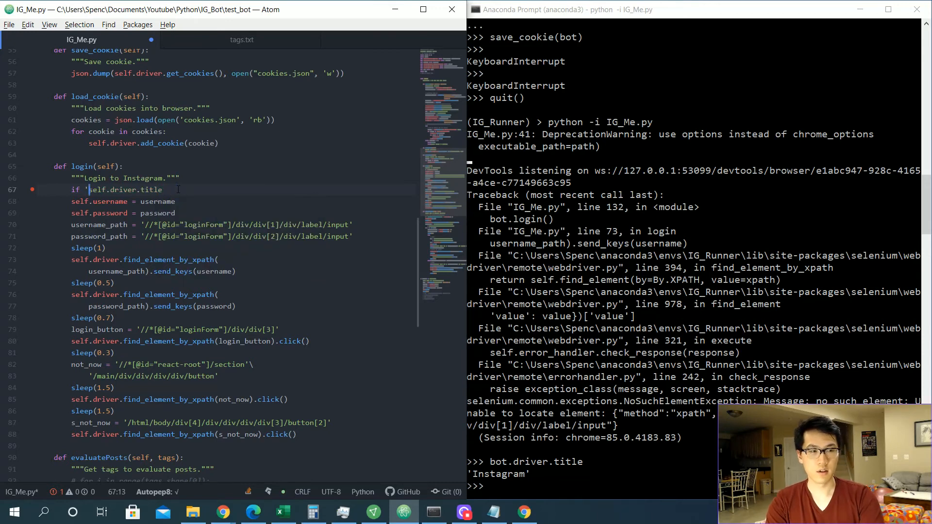
type("'Instagram' in")
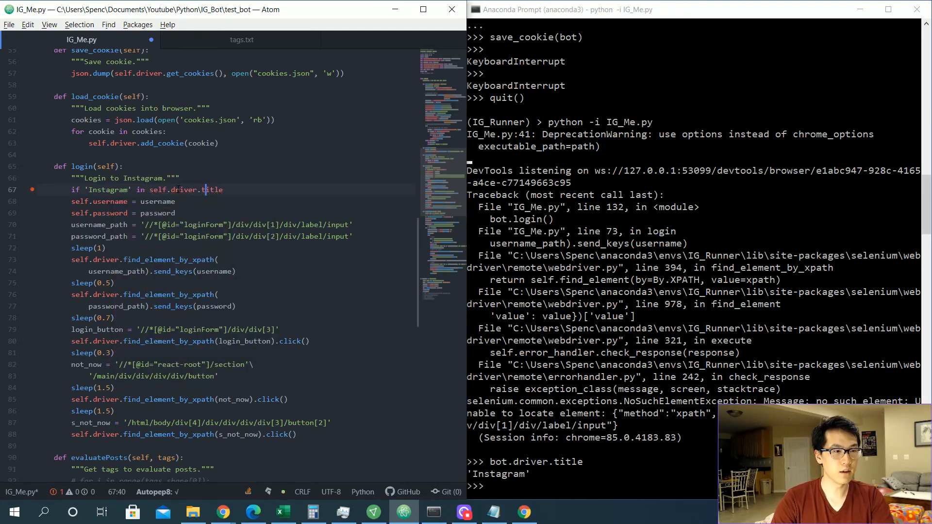
type(":")
type("else:")
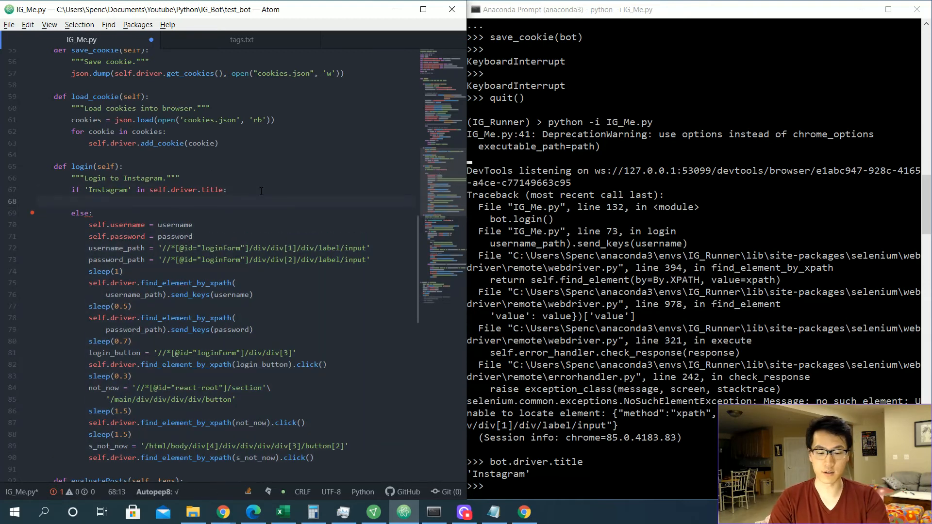
Under it print 'Already logged in.' and sleep(1.2) before dismissing the notifications prompt.
type("print('Alr')")
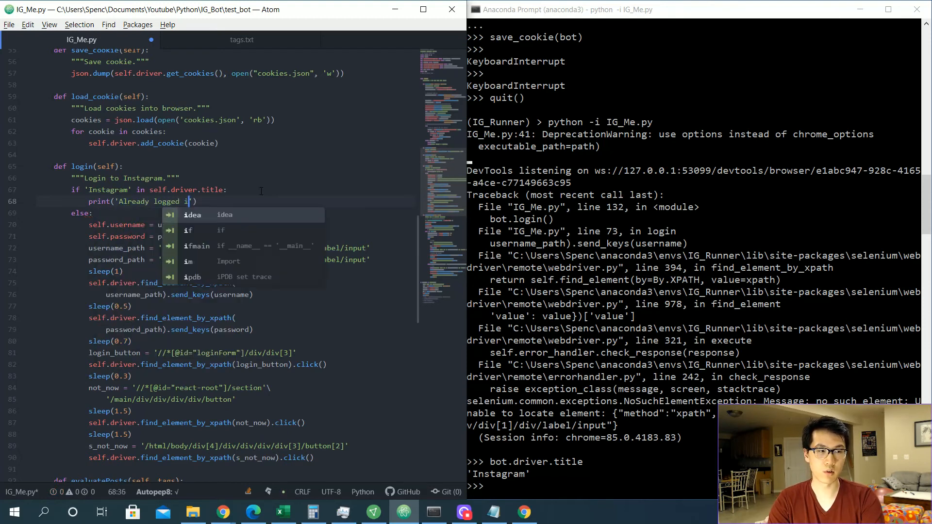
type("n.'")
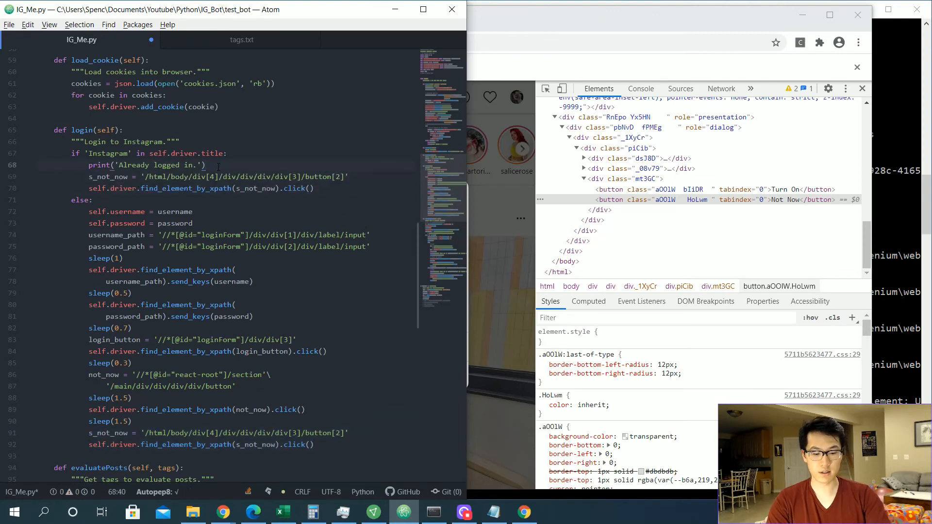
type("sleep(")
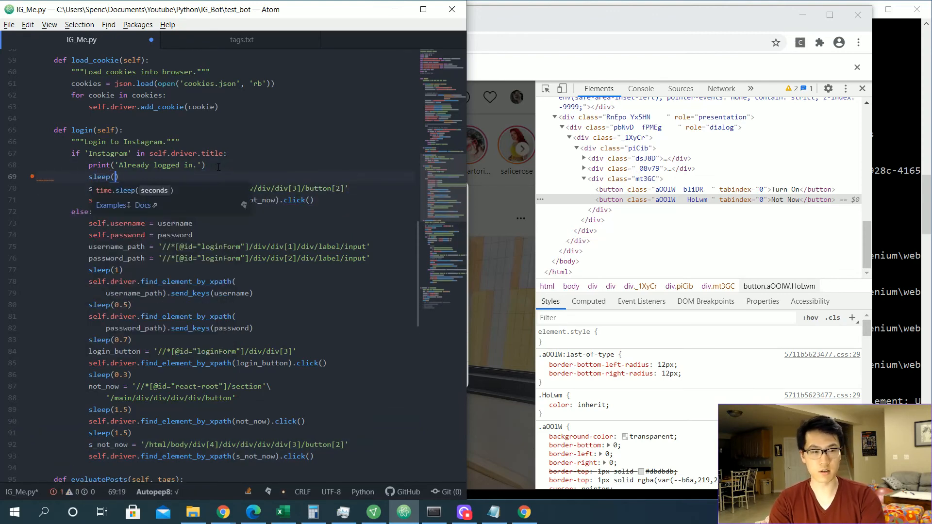
type("1.2")
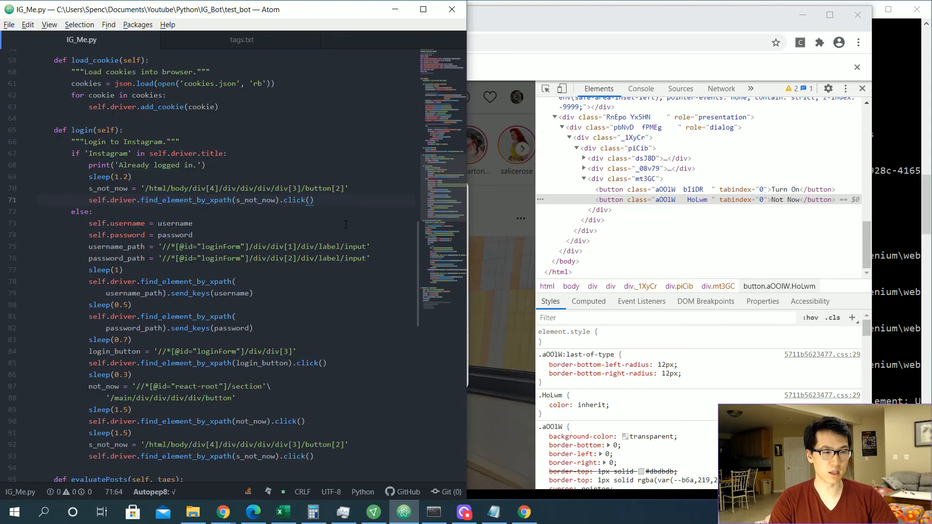
scroll("down", 3)
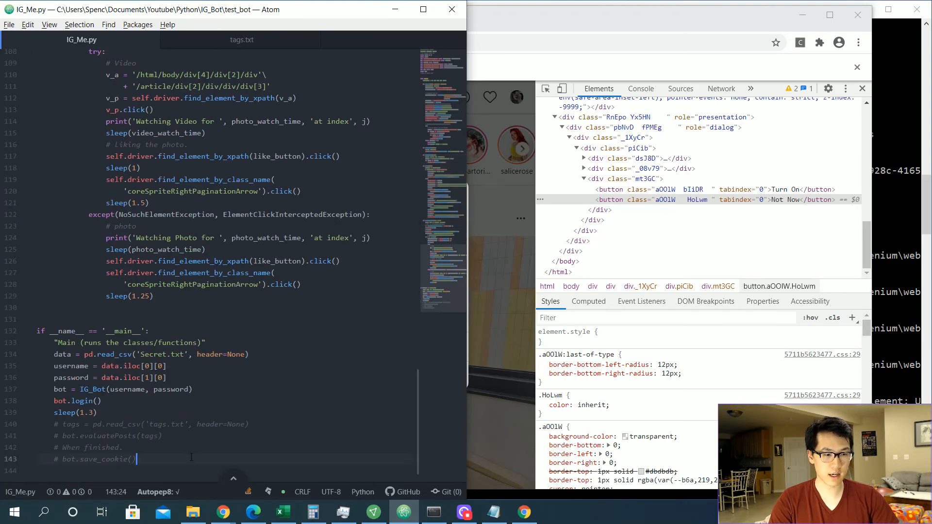